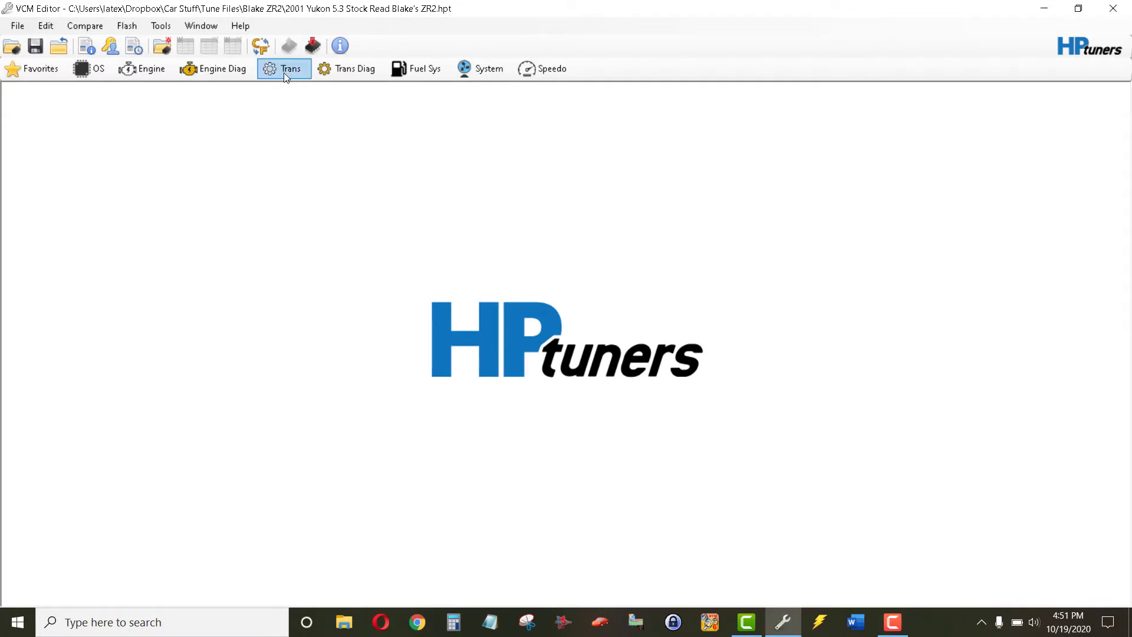
Step: Open the Trans settings' Torque Management tab showing abuse mode enabled
{"action": "left_click", "coordinate": [291, 69]}
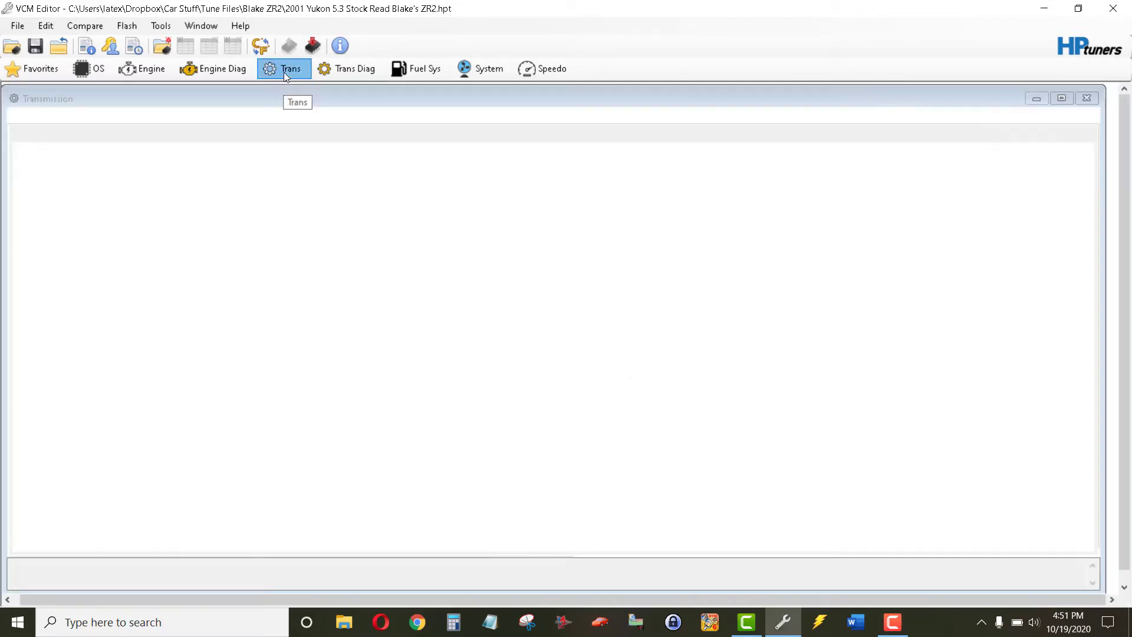
{"action": "left_click", "coordinate": [284, 68]}
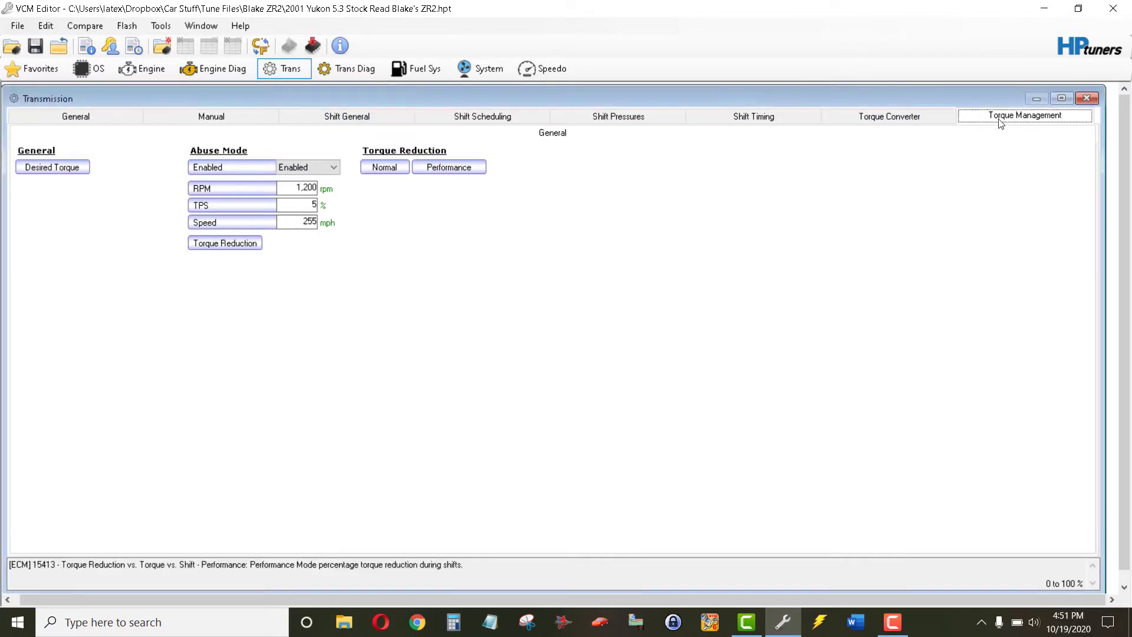
{"action": "mouse_move", "coordinate": [229, 167]}
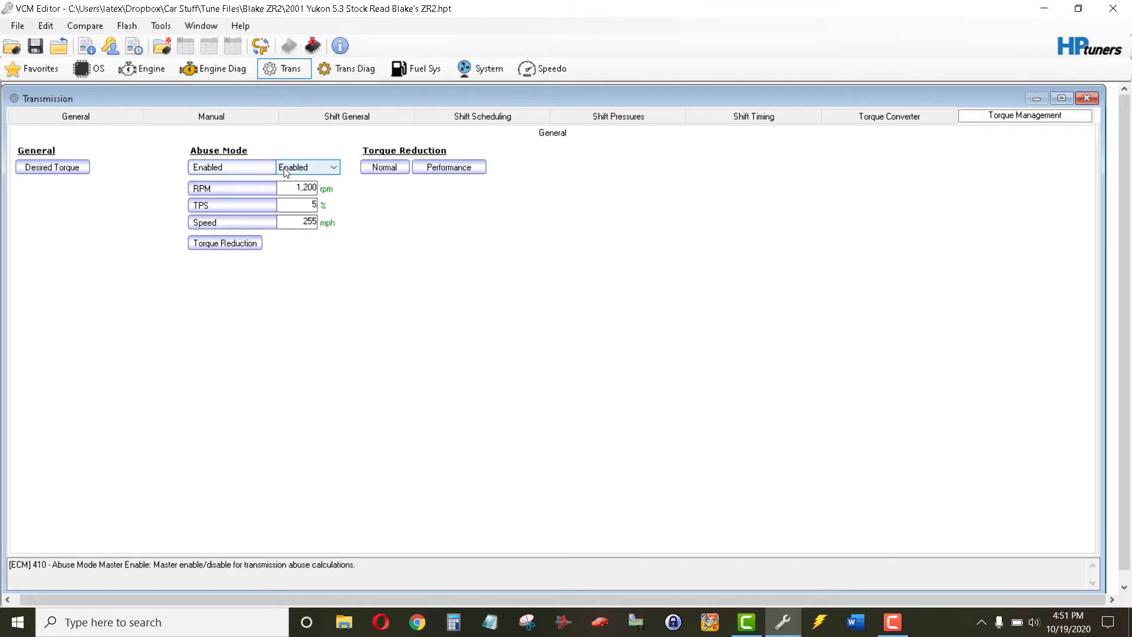
{"action": "mouse_move", "coordinate": [286, 181]}
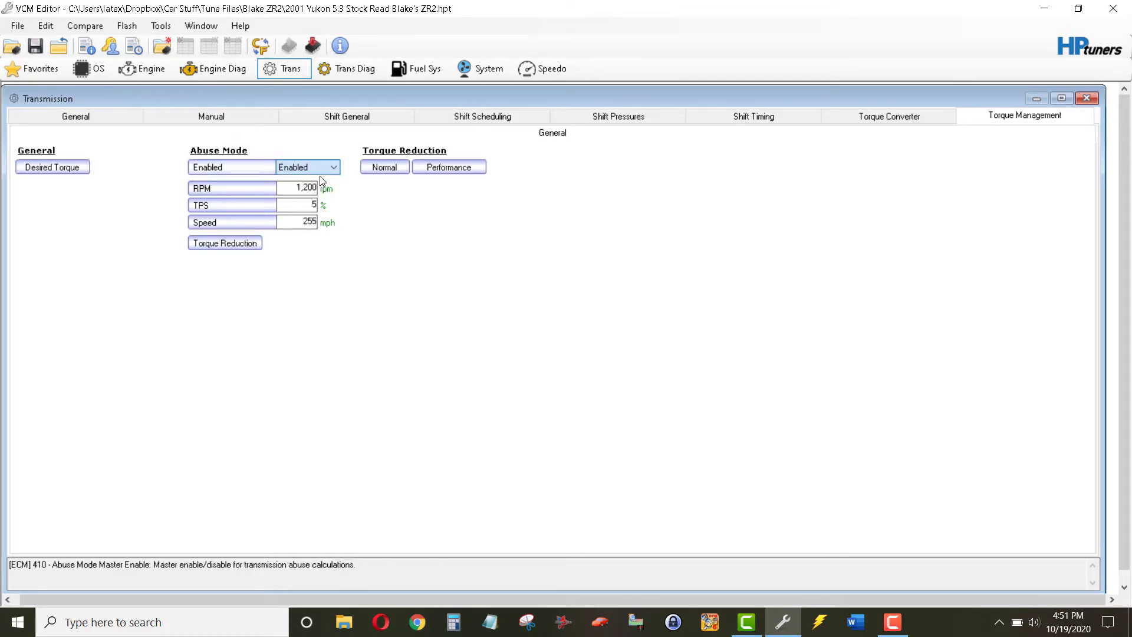
Step: Set Abuse Mode Enabled to Disabled and enter an 8,000 rpm threshold
{"action": "left_click", "coordinate": [307, 167]}
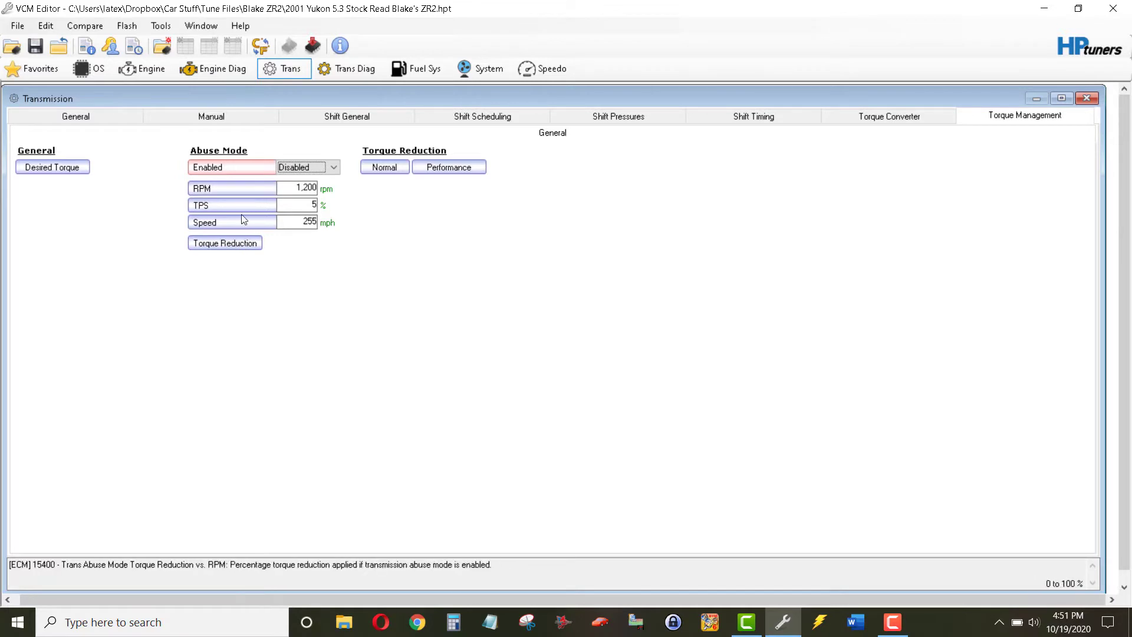
{"action": "left_click", "coordinate": [232, 187]}
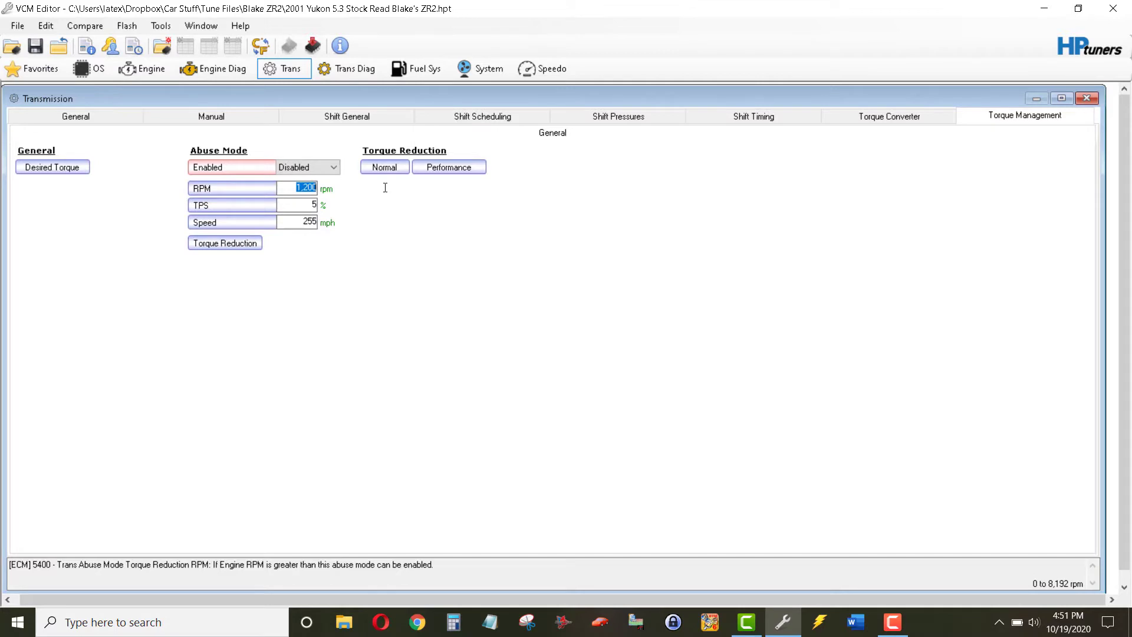
{"action": "type", "text": "8000"}
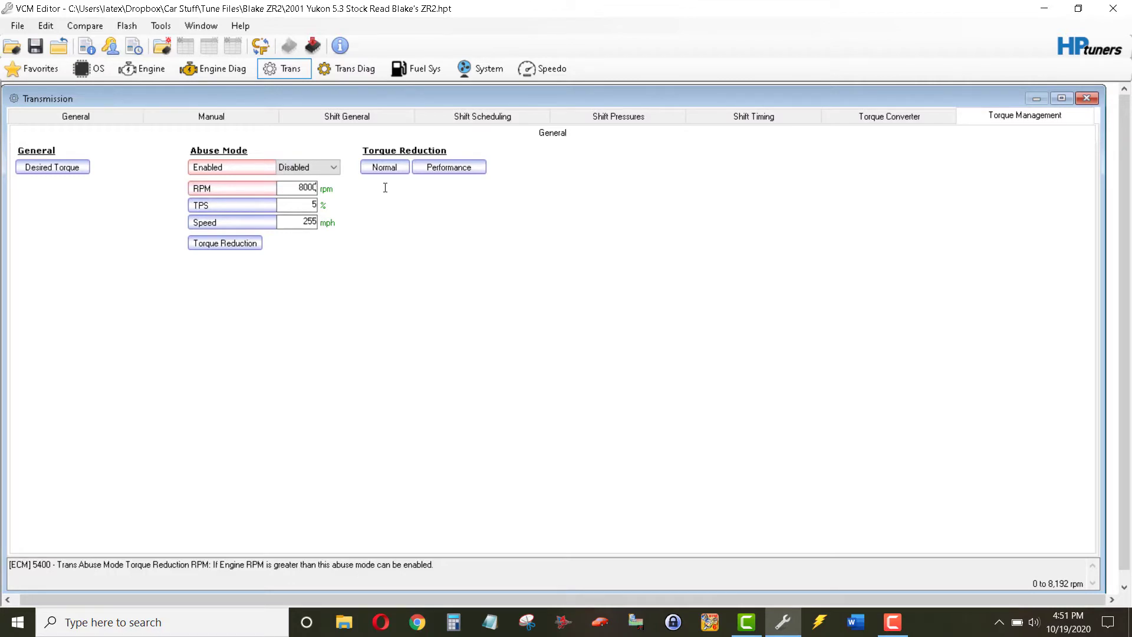
{"action": "left_click", "coordinate": [232, 205]}
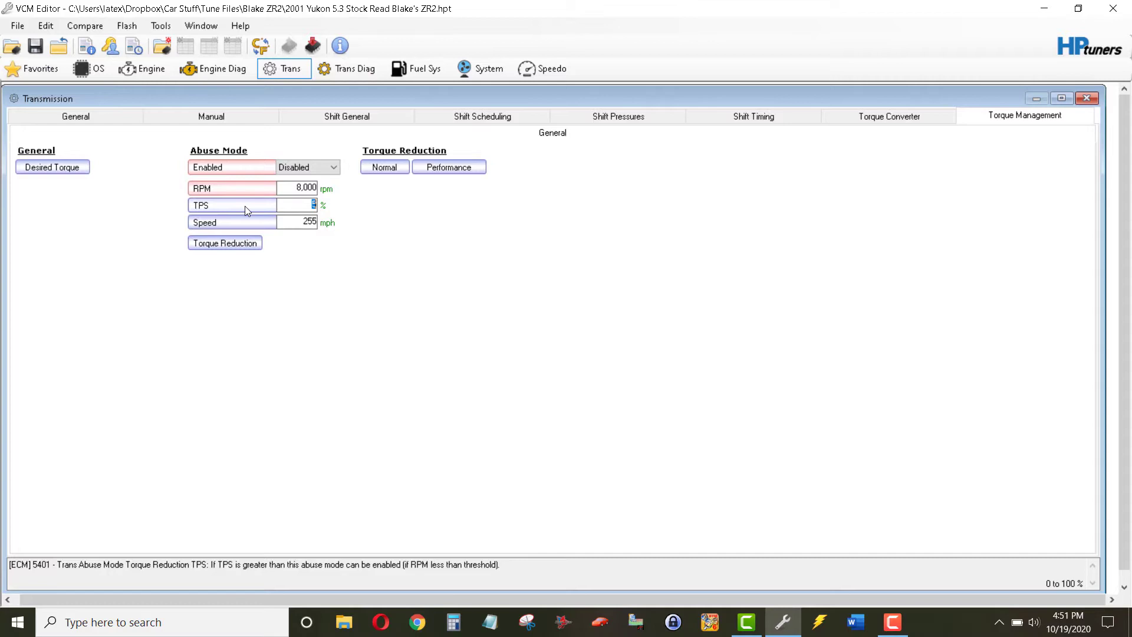
{"action": "mouse_move", "coordinate": [296, 206]}
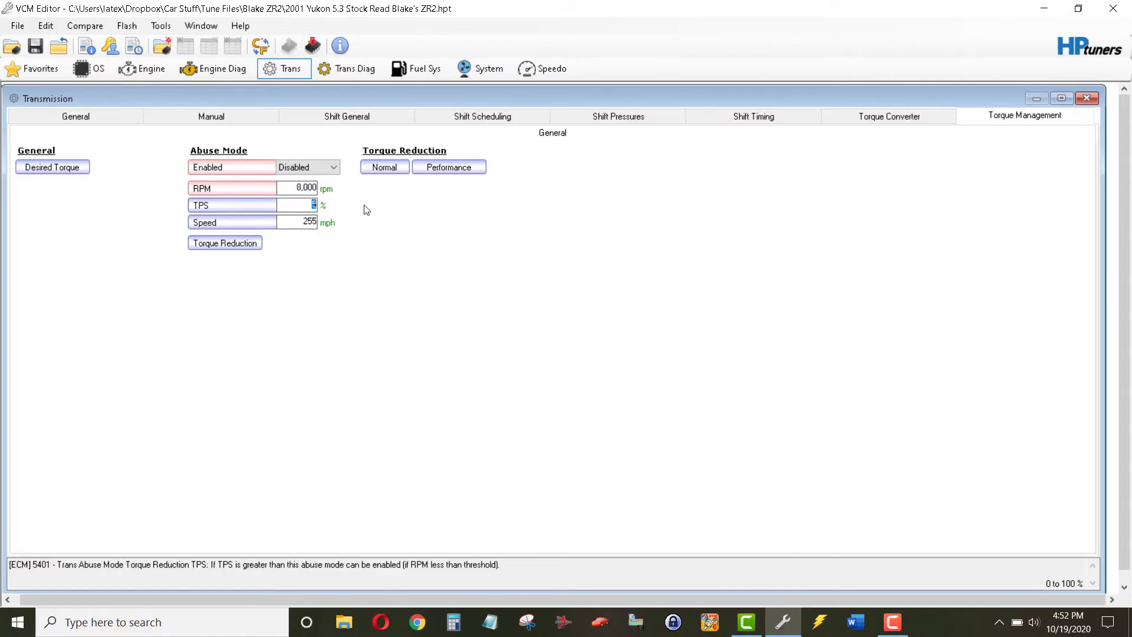
Step: Set the abuse mode TPS threshold to 99% and the speed threshold to 1 mph
{"action": "type", "text": "99"}
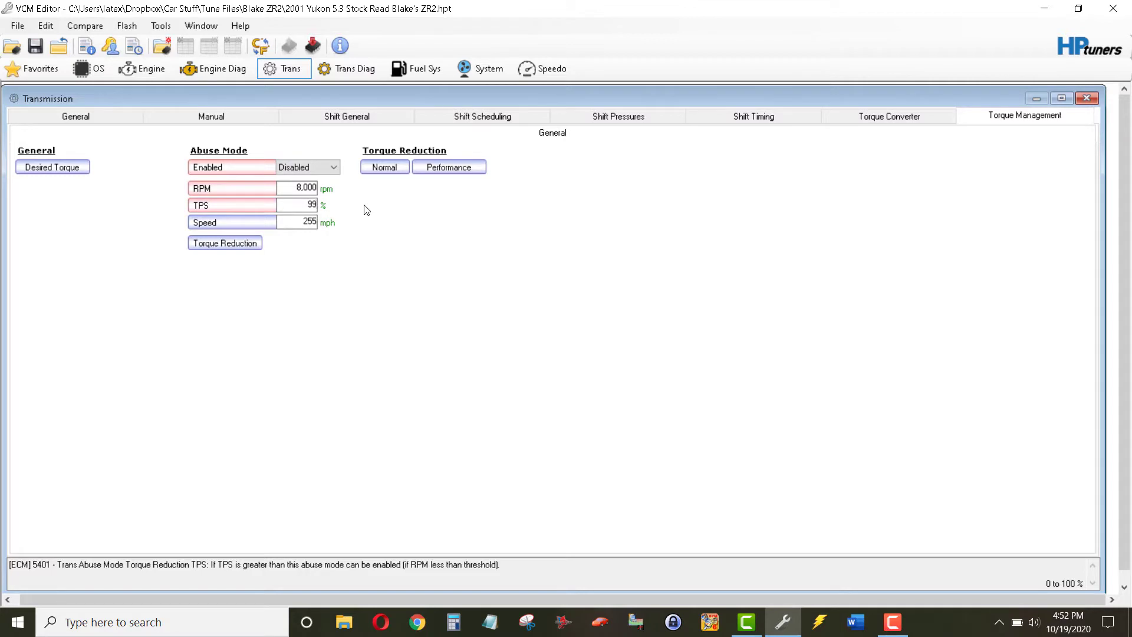
{"action": "mouse_move", "coordinate": [306, 248]}
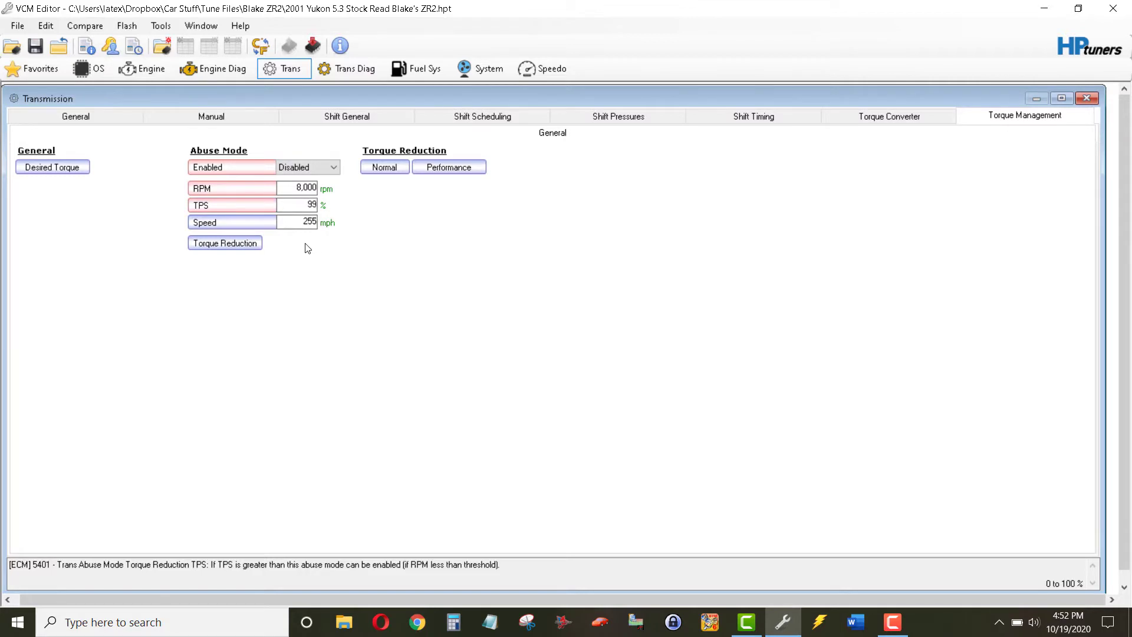
{"action": "left_click", "coordinate": [231, 221]}
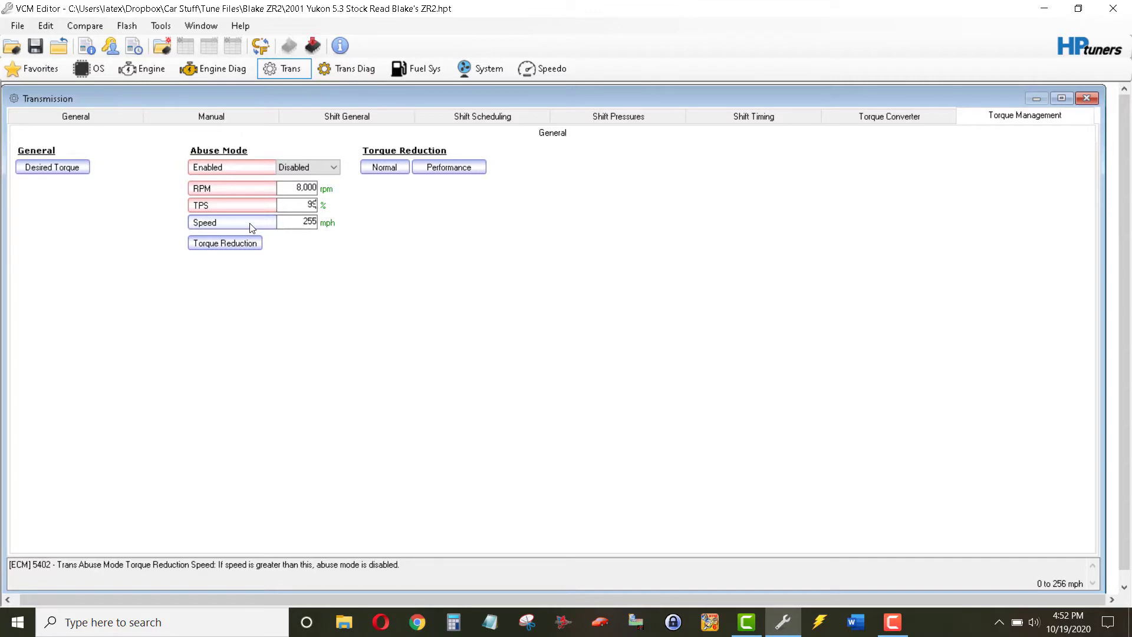
{"action": "double_click", "coordinate": [296, 222]}
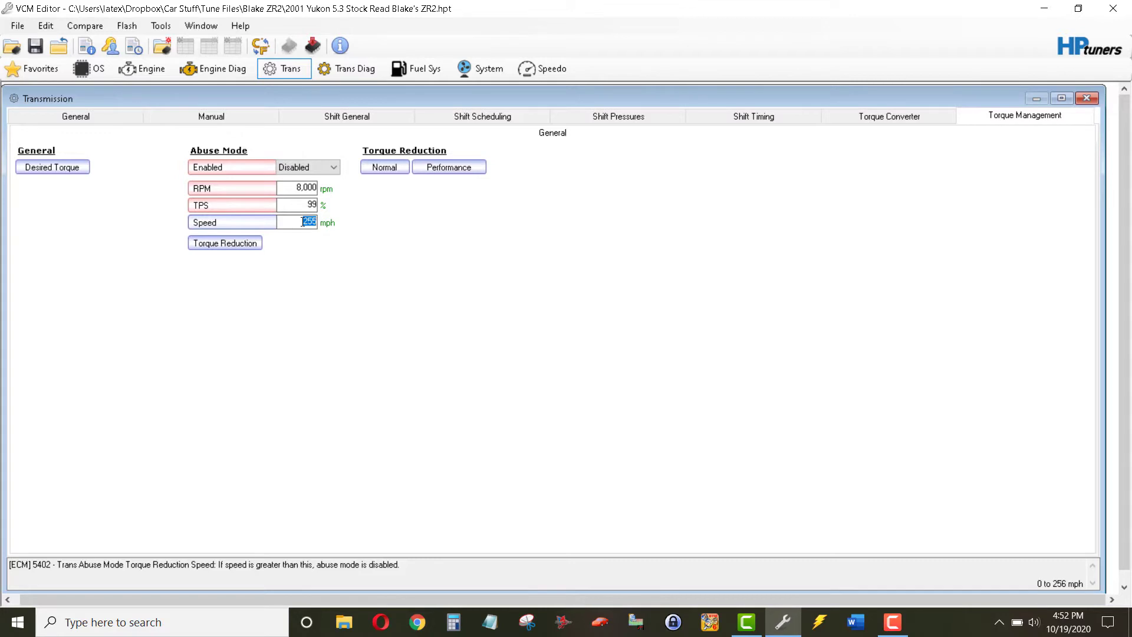
{"action": "mouse_move", "coordinate": [294, 222]}
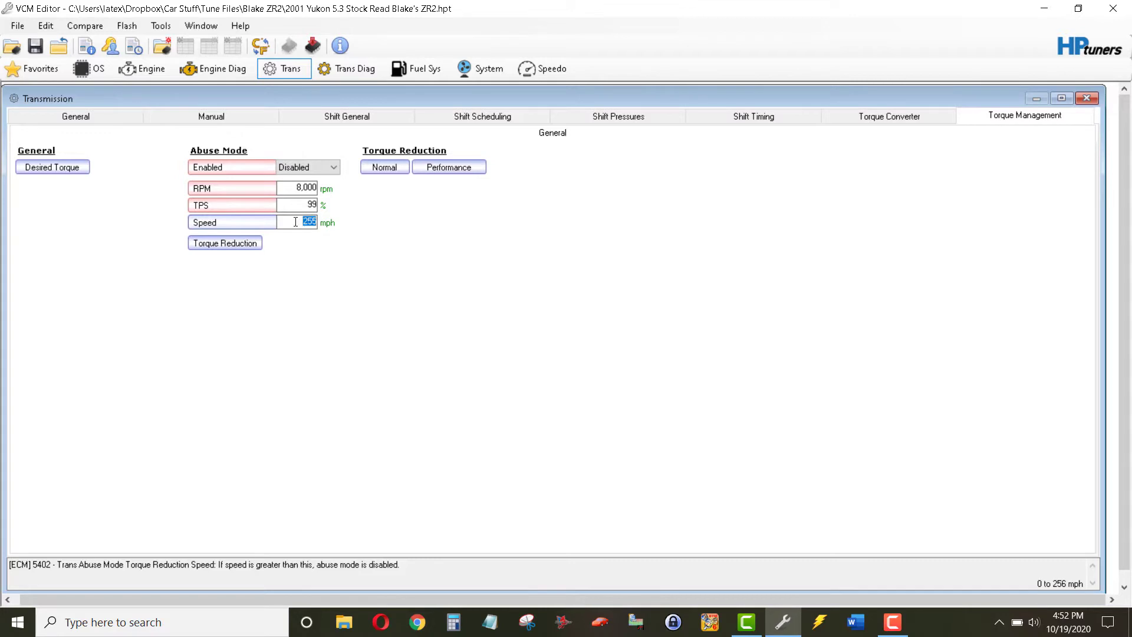
{"action": "mouse_move", "coordinate": [357, 220]}
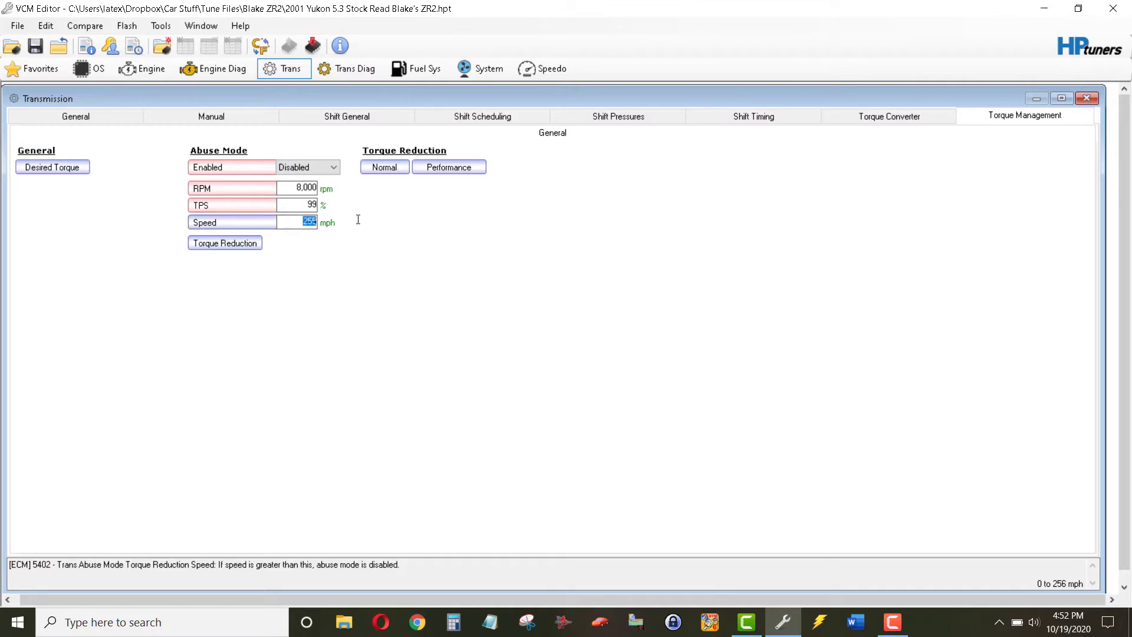
{"action": "type", "text": "1"}
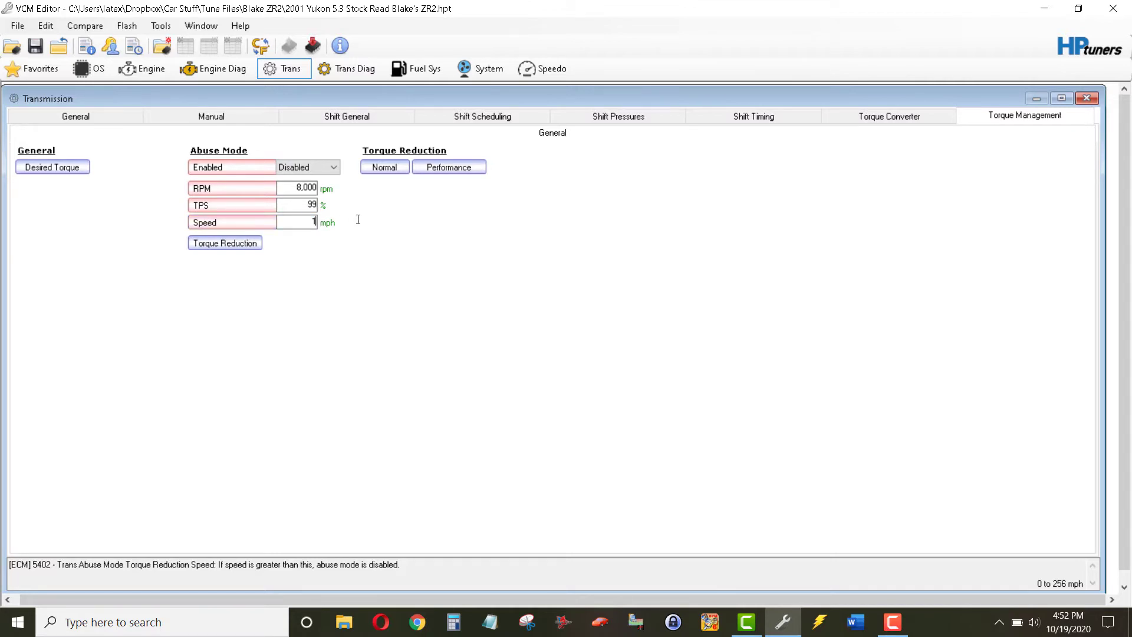
{"action": "mouse_move", "coordinate": [314, 264]}
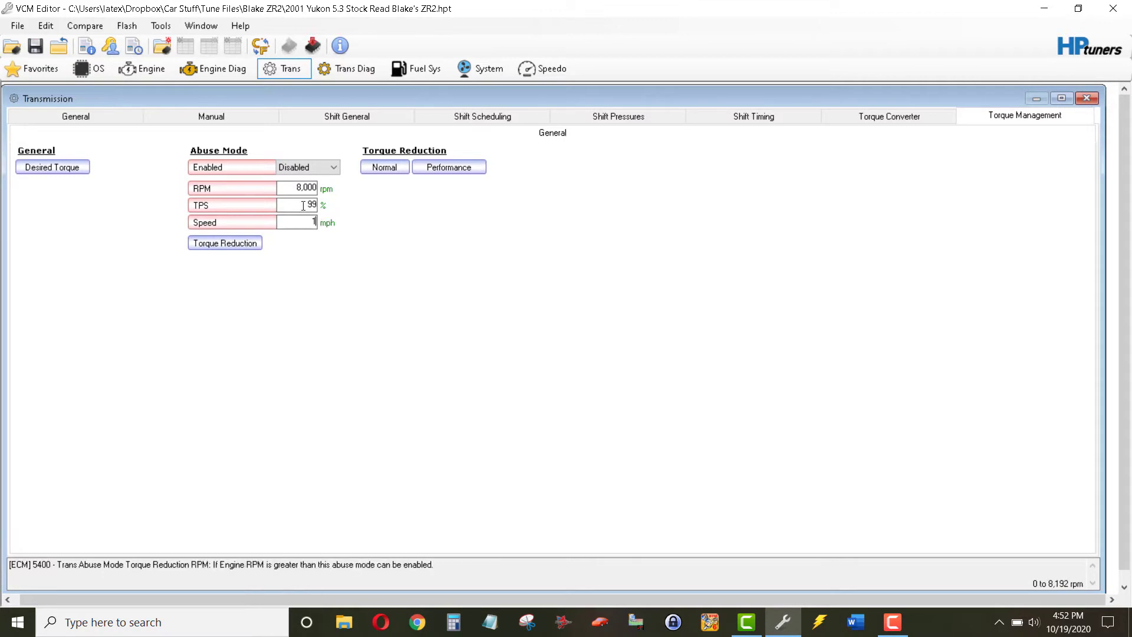
{"action": "left_click", "coordinate": [225, 243]}
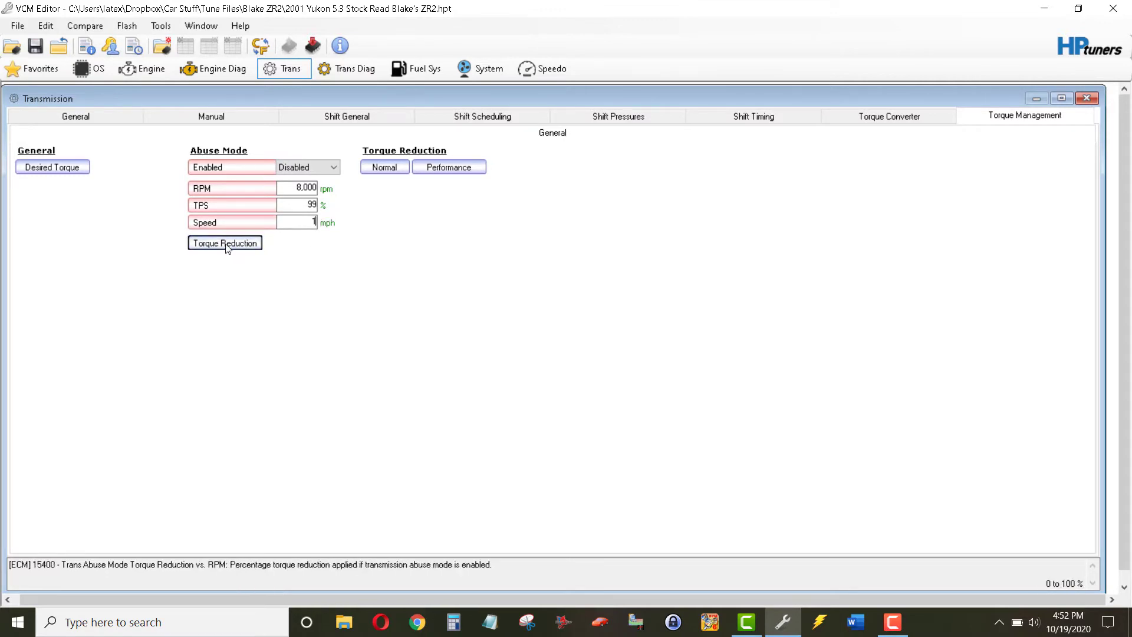
Step: Zero the Trans Abuse Mode Torque Reduction vs. RPM table and close its window
{"action": "left_click", "coordinate": [224, 242]}
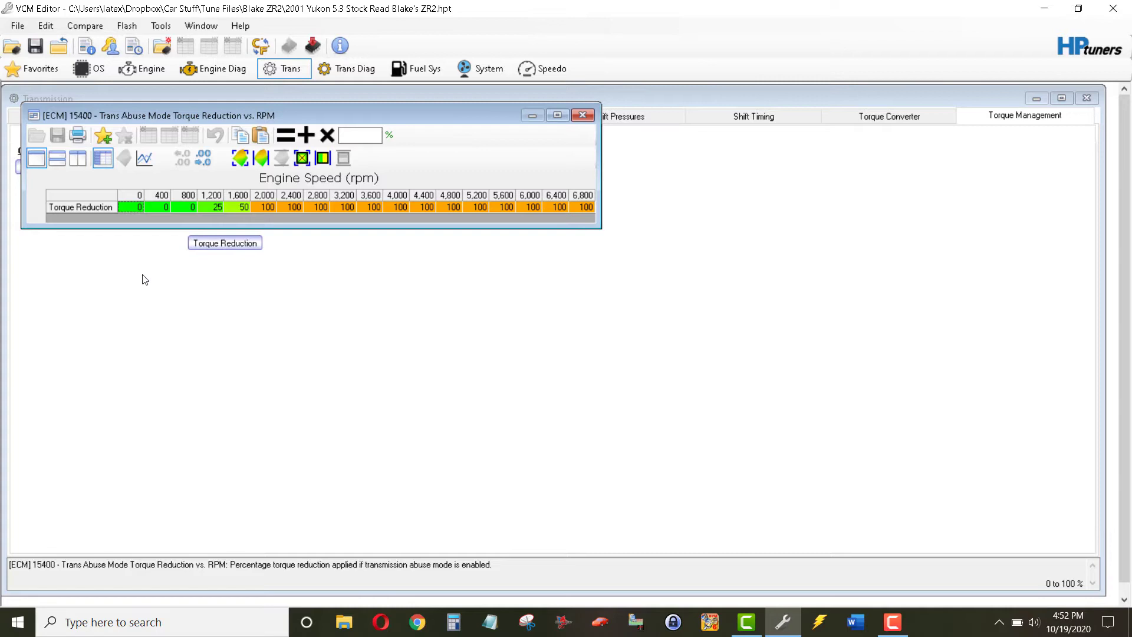
{"action": "mouse_move", "coordinate": [90, 200]}
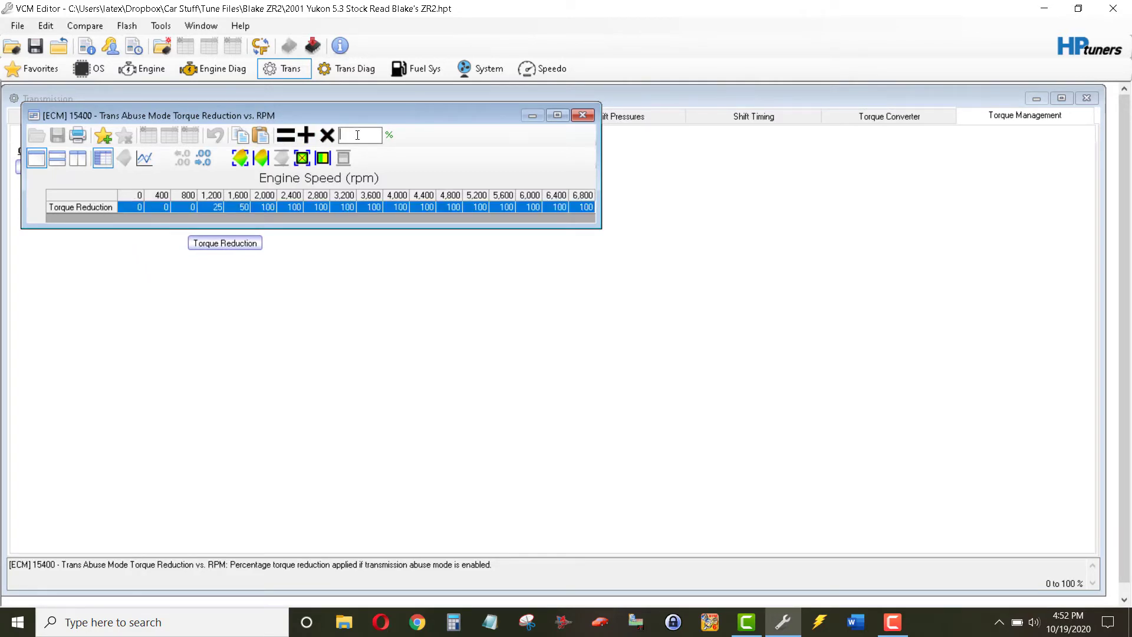
{"action": "type", "text": "0"}
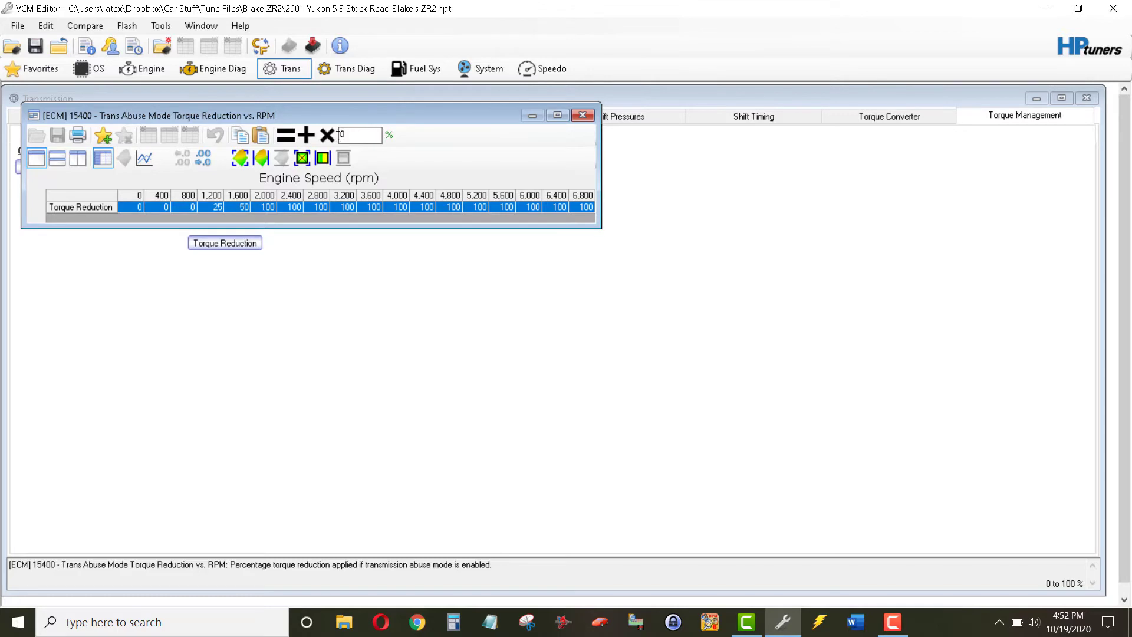
{"action": "left_click", "coordinate": [328, 136]}
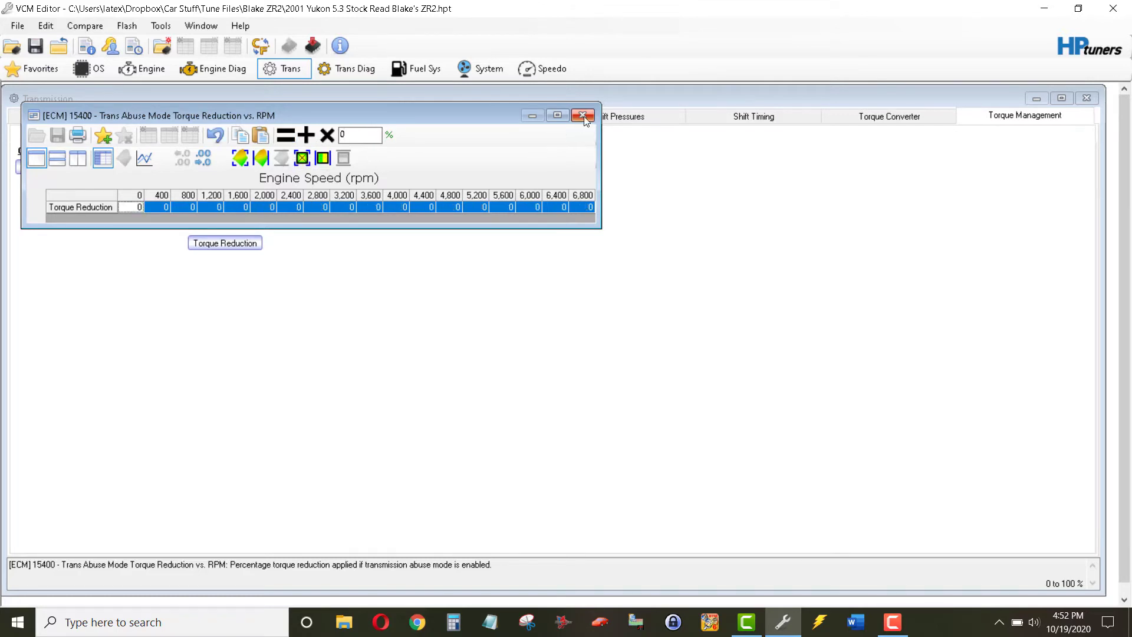
{"action": "left_click", "coordinate": [583, 116]}
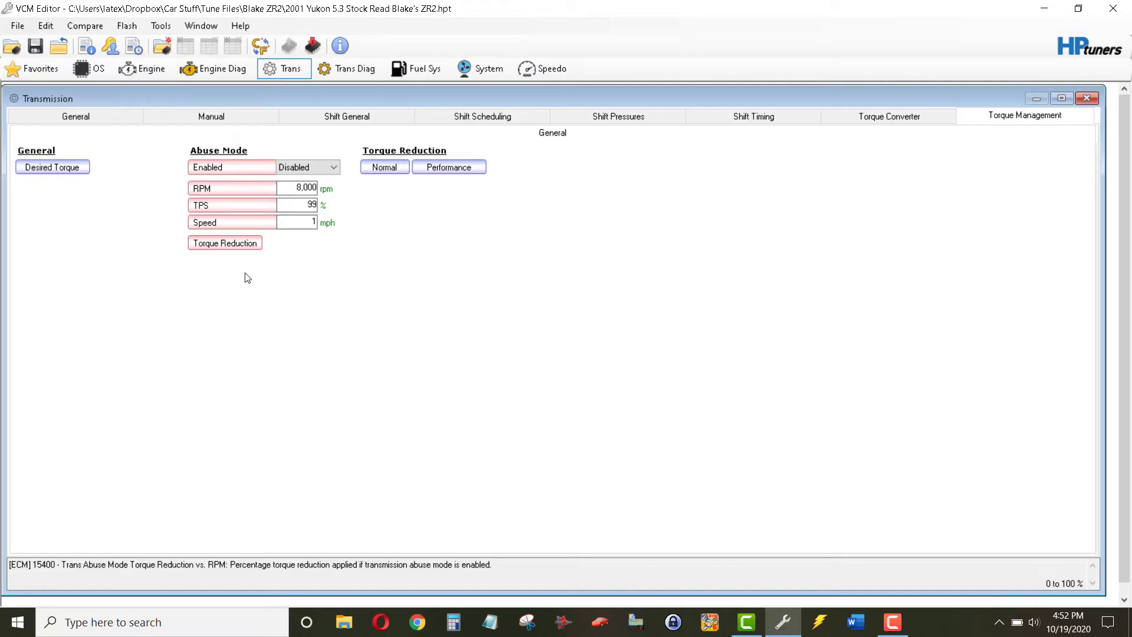
{"action": "mouse_move", "coordinate": [503, 203]}
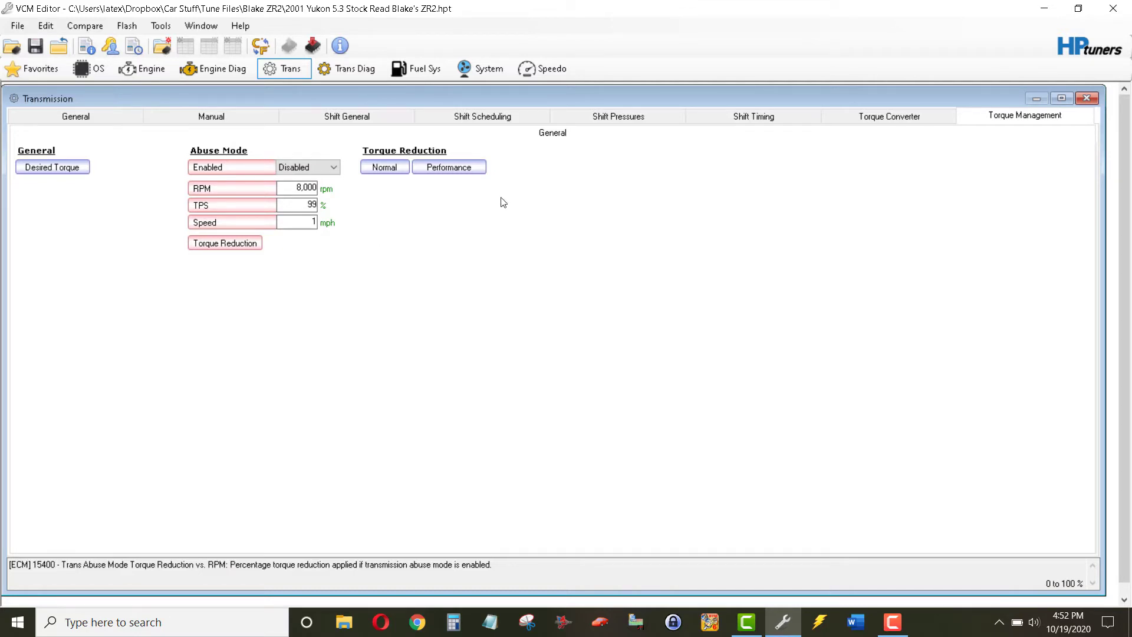
{"action": "mouse_move", "coordinate": [34, 45]}
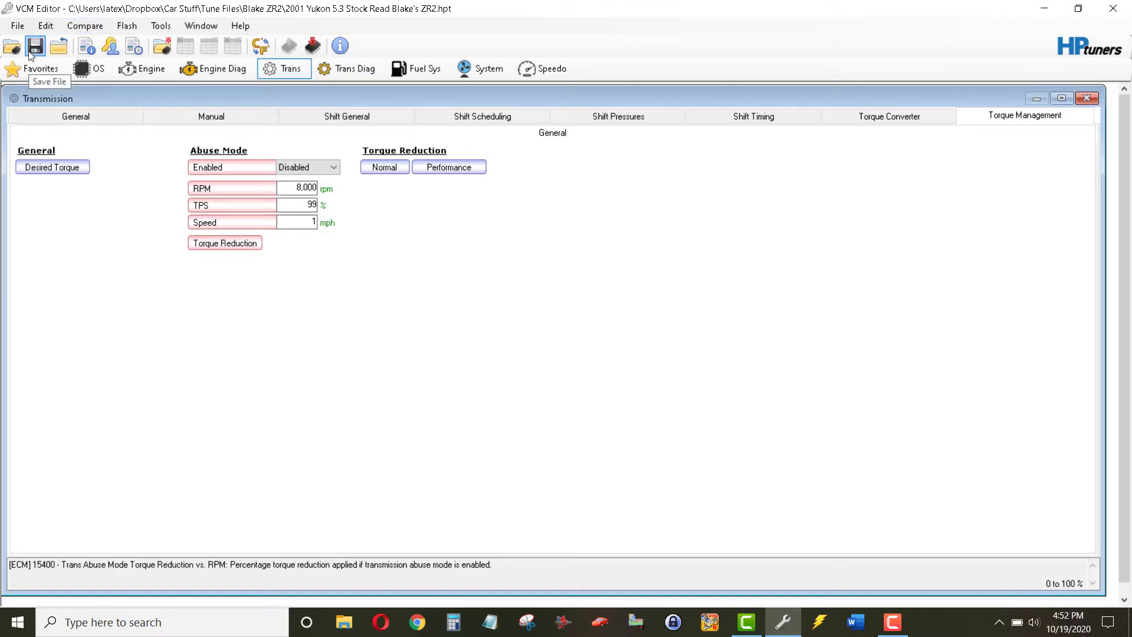
{"action": "mouse_move", "coordinate": [1021, 354]}
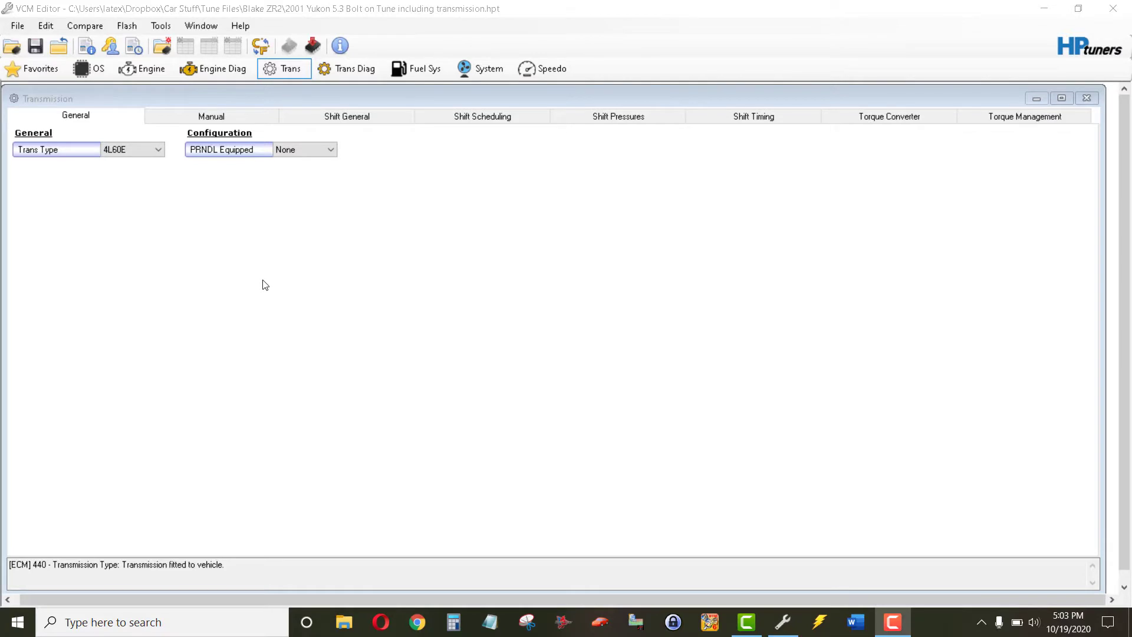
{"action": "mouse_move", "coordinate": [253, 222]}
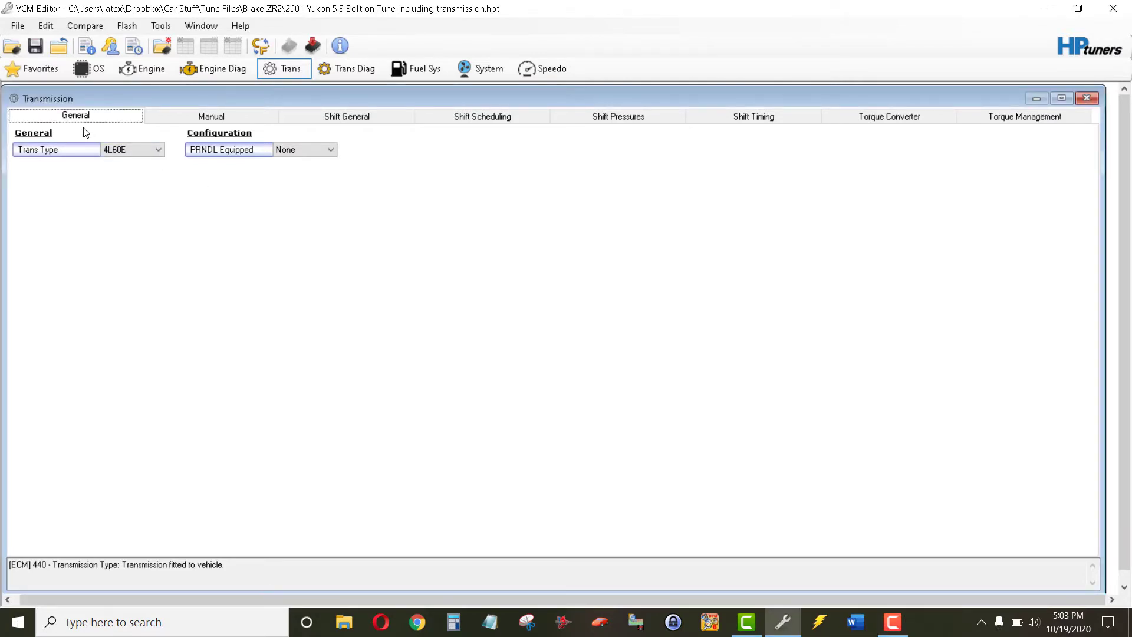
{"action": "mouse_move", "coordinate": [165, 158]}
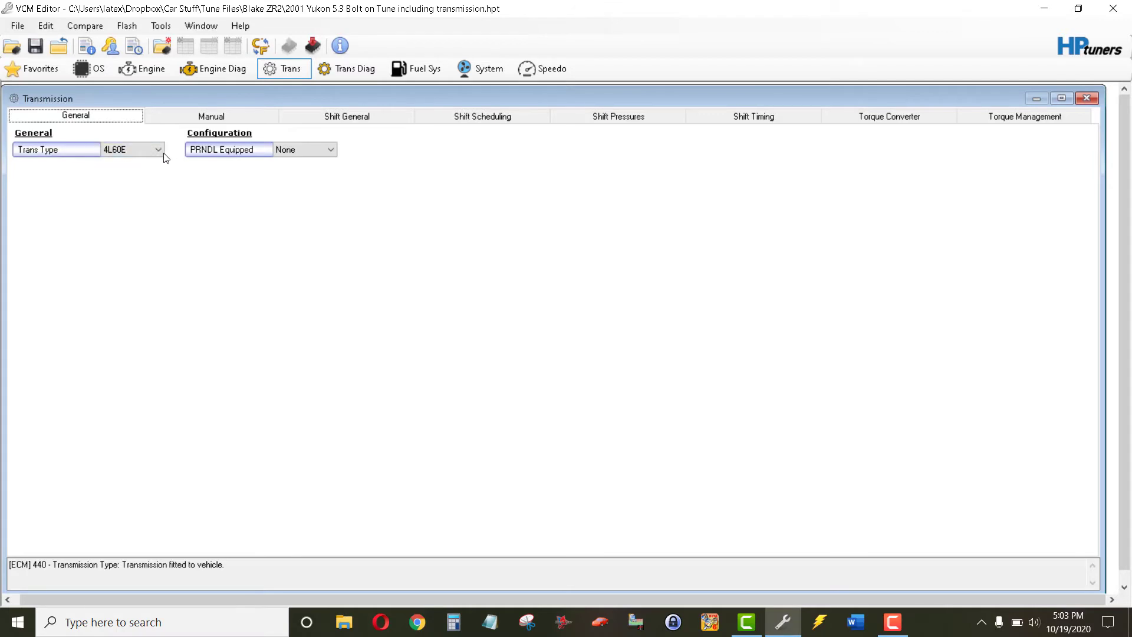
Step: Change the General tab's Trans Type dropdown from 4L60E to Manual
{"action": "left_click", "coordinate": [158, 149]}
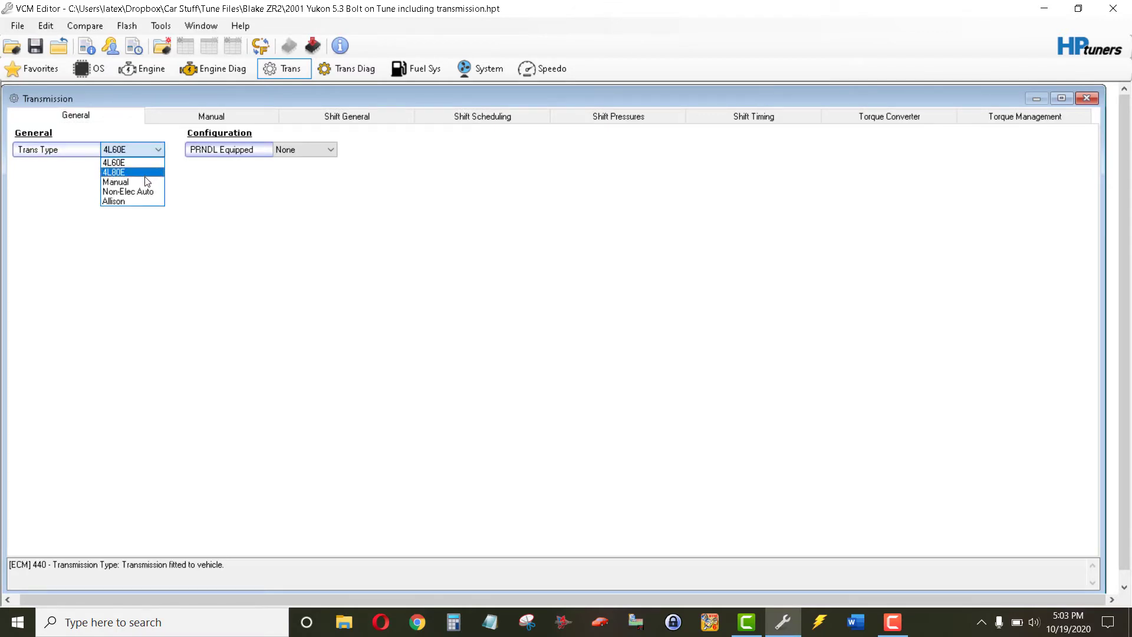
{"action": "left_click", "coordinate": [115, 183]}
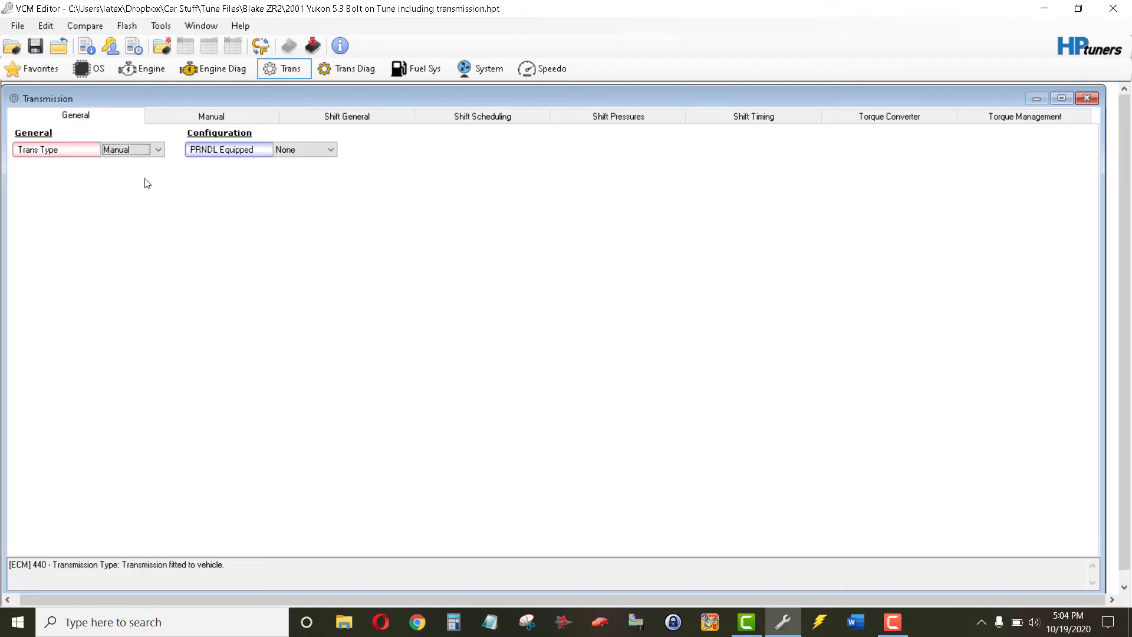
{"action": "mouse_move", "coordinate": [186, 190]}
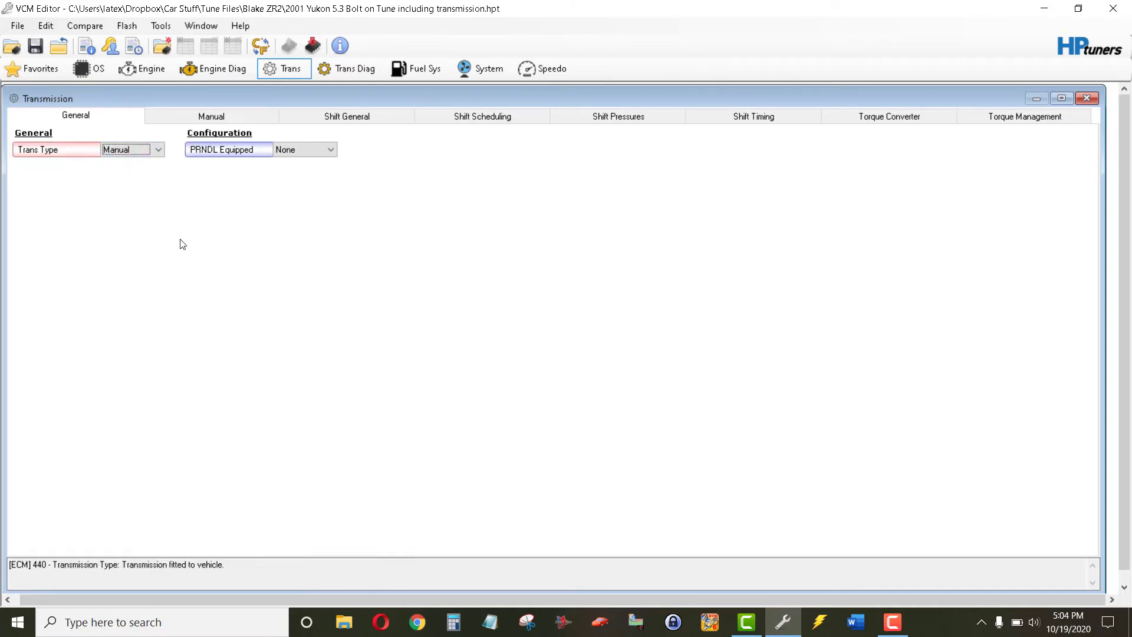
{"action": "mouse_move", "coordinate": [163, 210]}
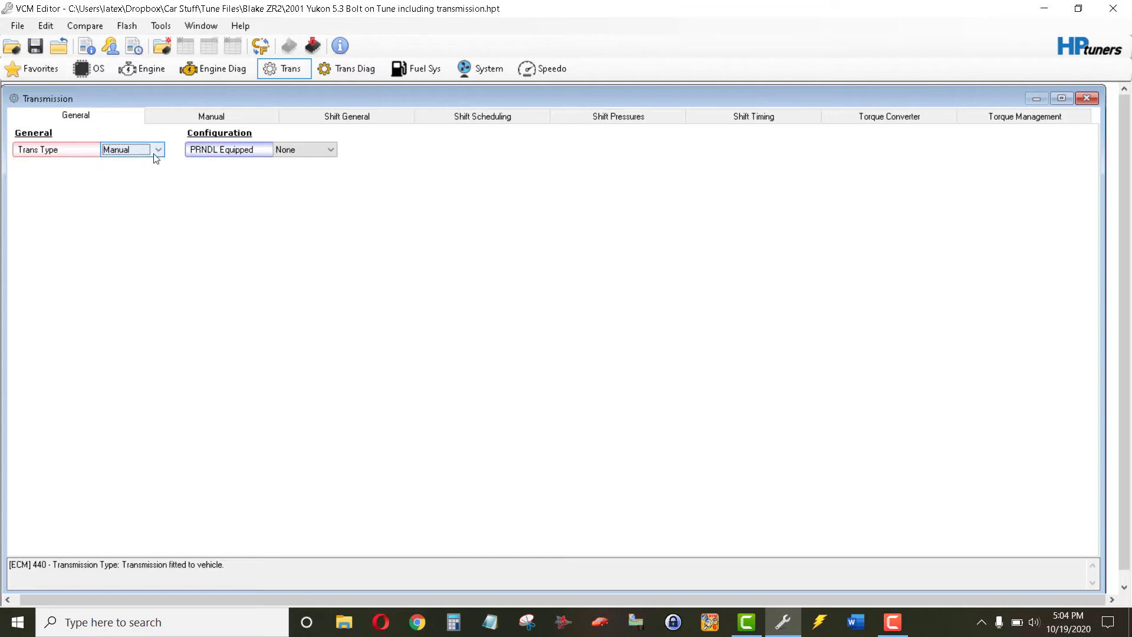
{"action": "mouse_move", "coordinate": [163, 213]}
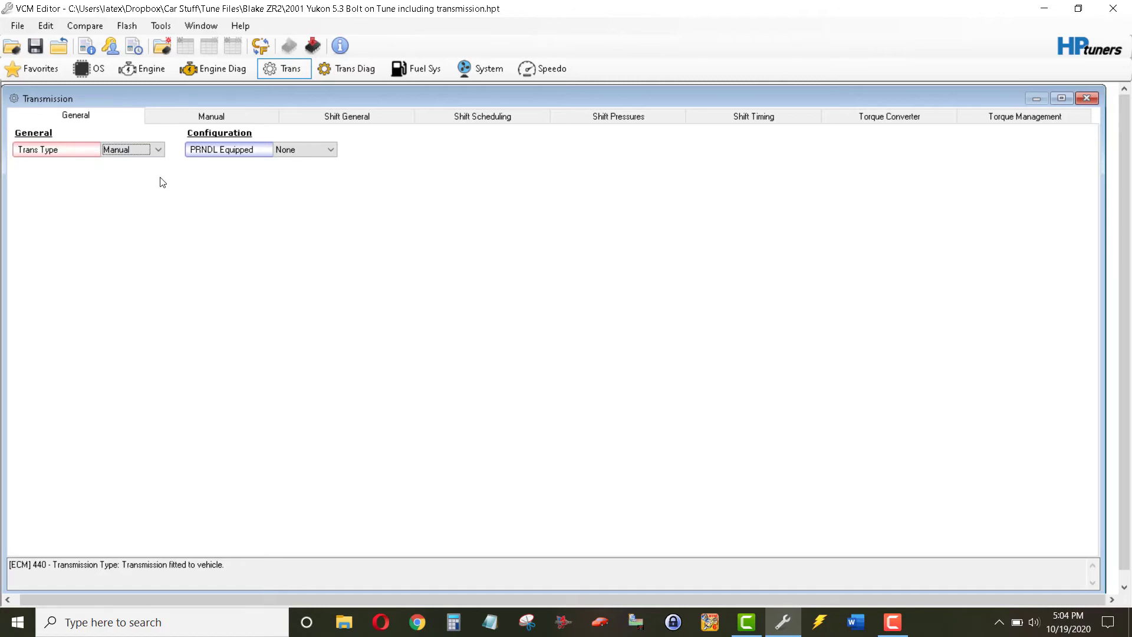
{"action": "mouse_move", "coordinate": [323, 220]}
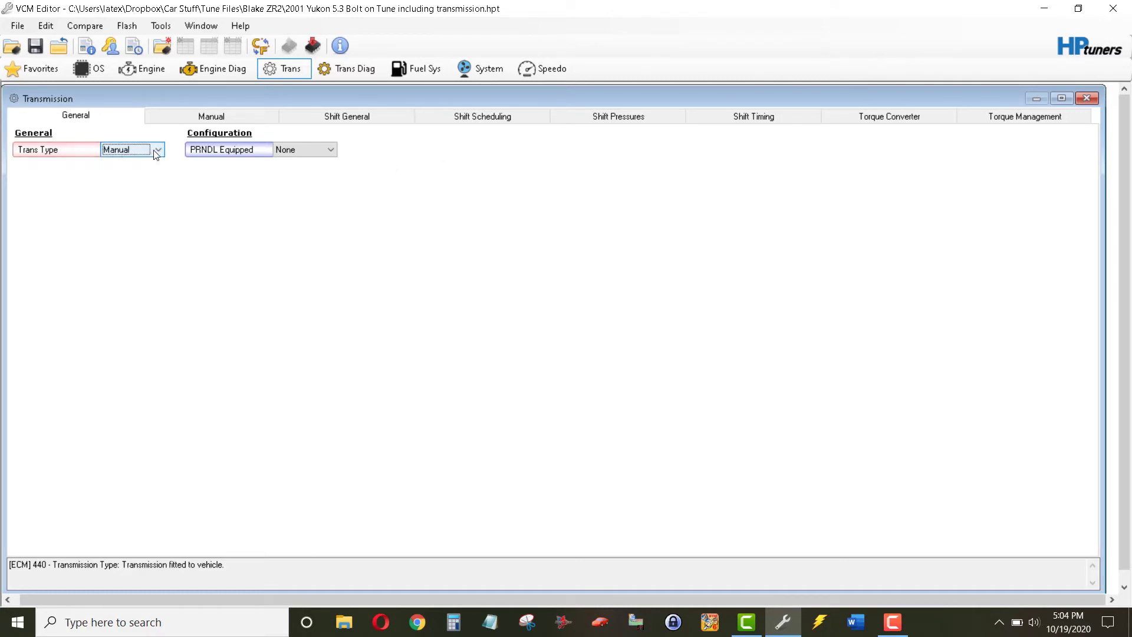
{"action": "mouse_move", "coordinate": [186, 173]}
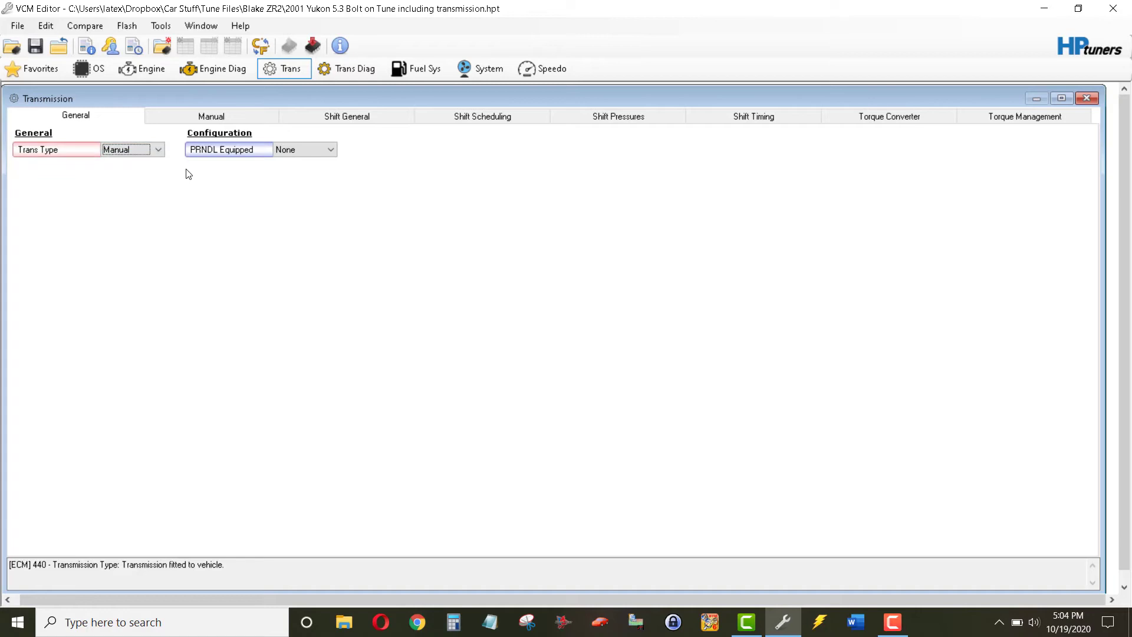
{"action": "mouse_move", "coordinate": [148, 175]}
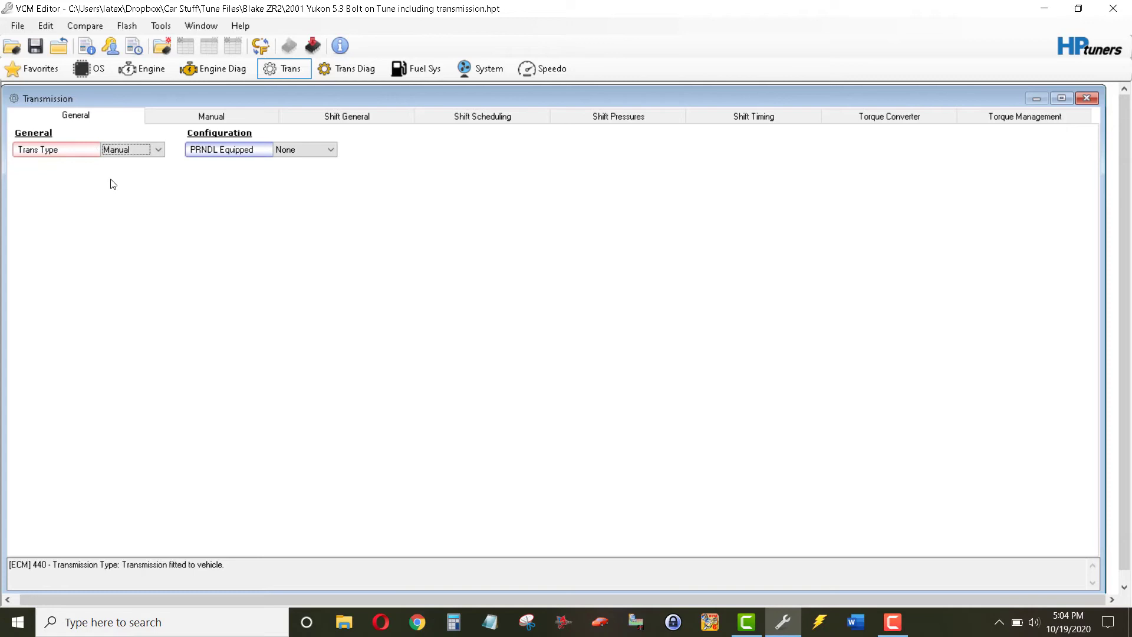
{"action": "mouse_move", "coordinate": [126, 158]}
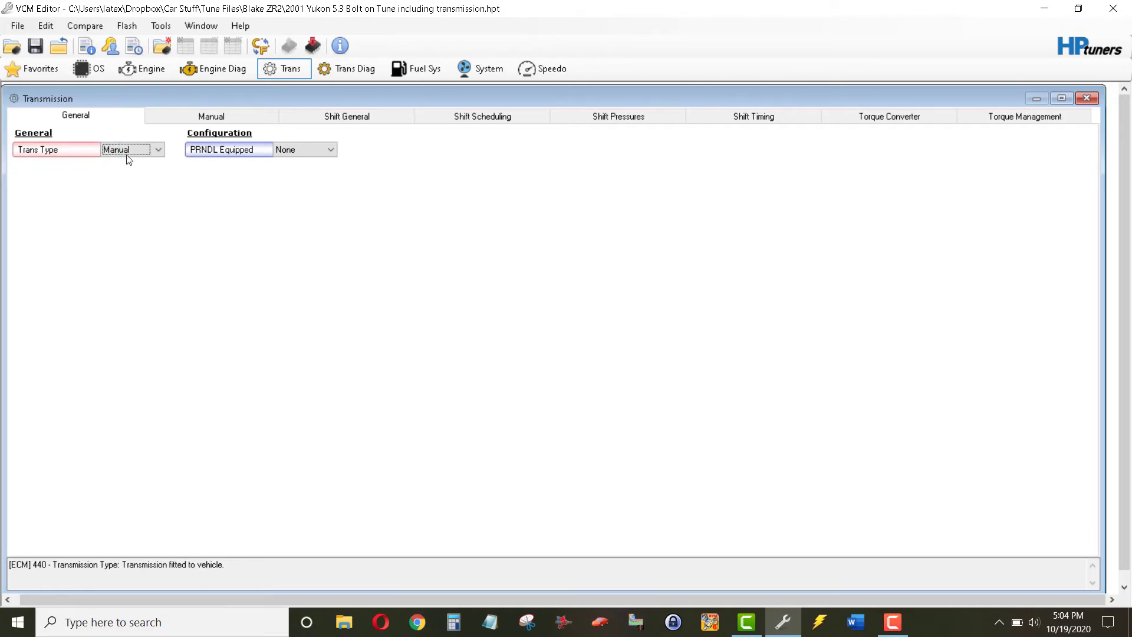
{"action": "mouse_move", "coordinate": [272, 265]}
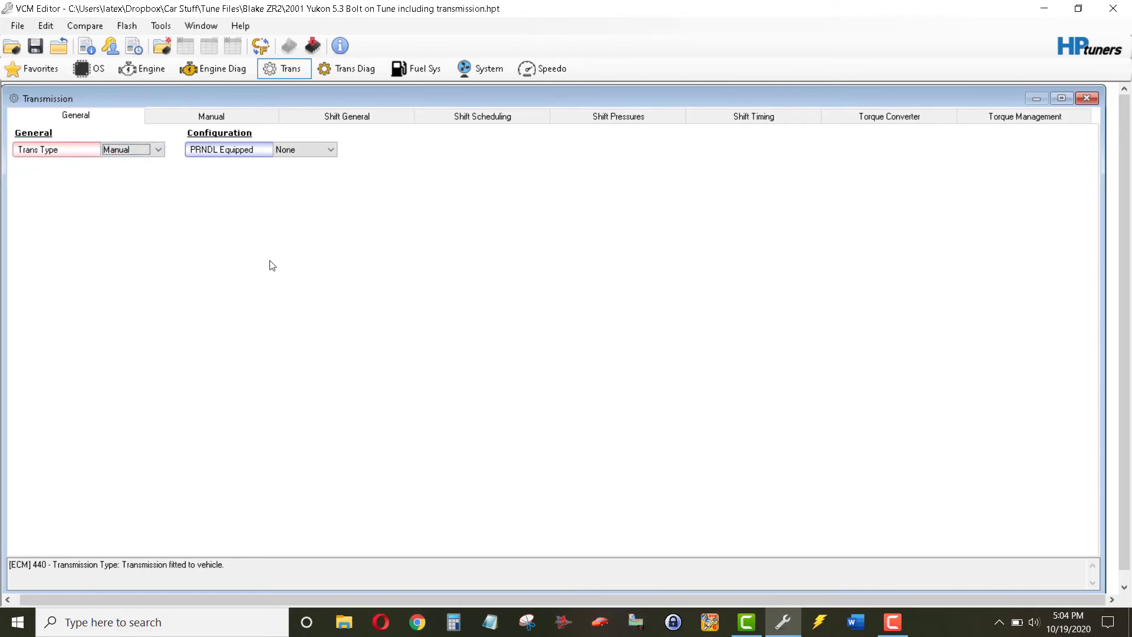
{"action": "mouse_move", "coordinate": [966, 148]}
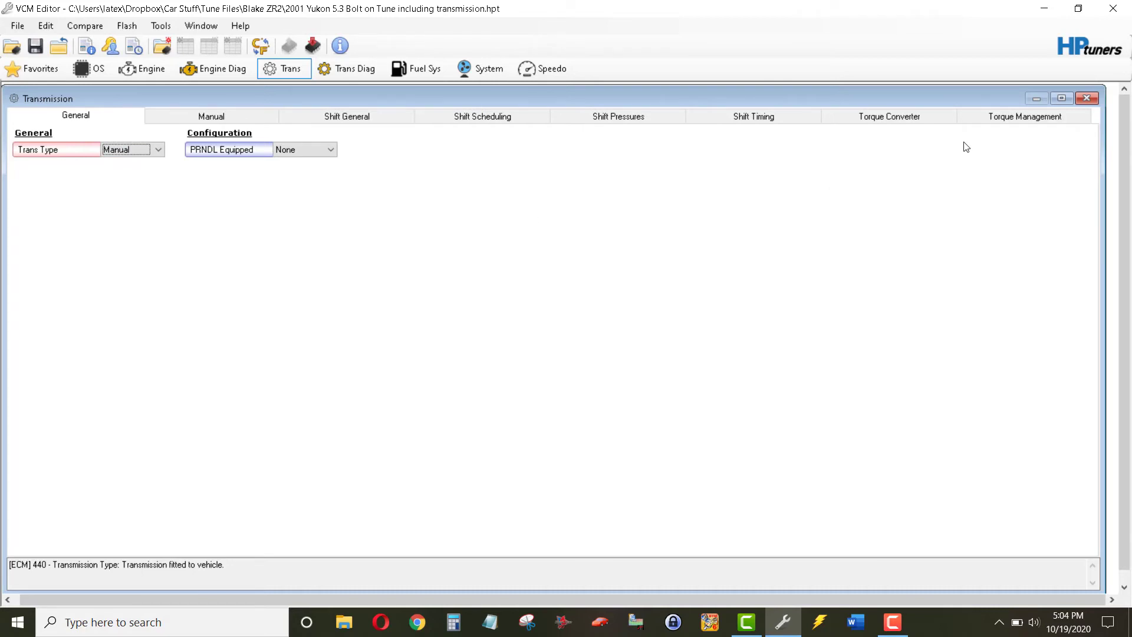
Step: Show Torque Management with abuse mode disabled at 8,000 rpm and 99% TPS
{"action": "left_click", "coordinate": [1024, 116]}
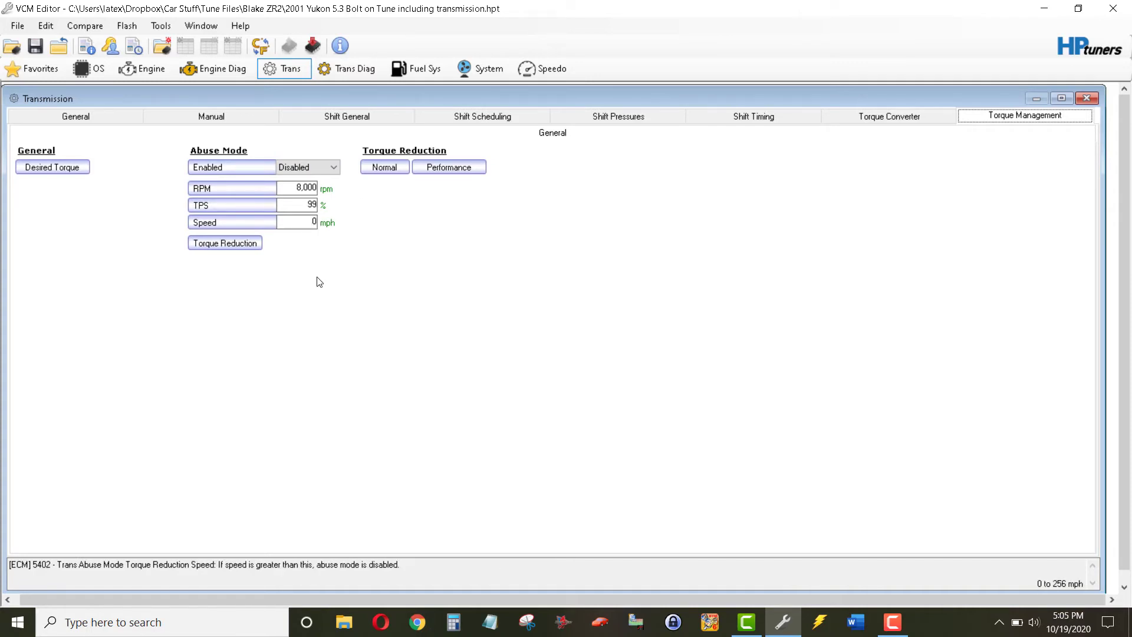
{"action": "mouse_move", "coordinate": [282, 239]}
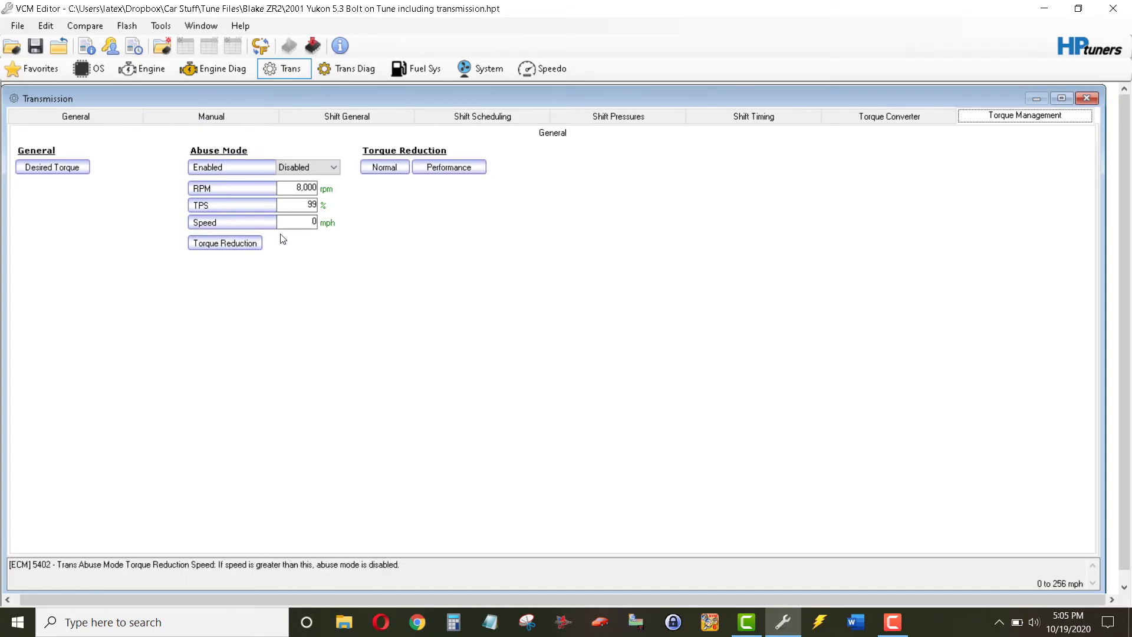
{"action": "mouse_move", "coordinate": [375, 236]}
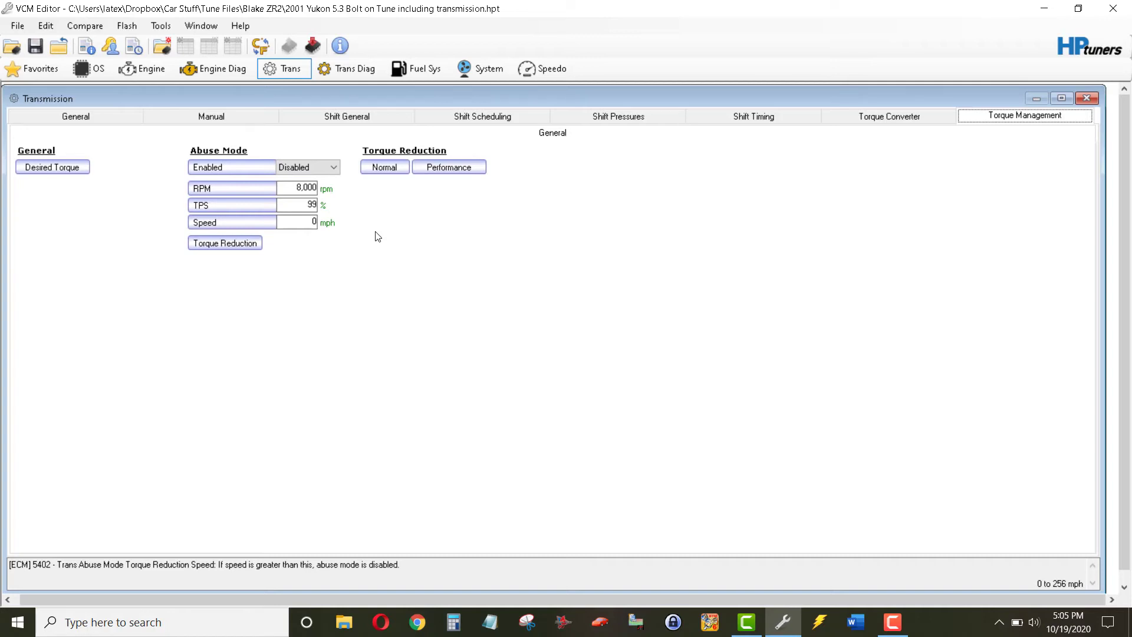
Step: Set the Trans Type back to 4L60E on the General tab
{"action": "left_click", "coordinate": [211, 116]}
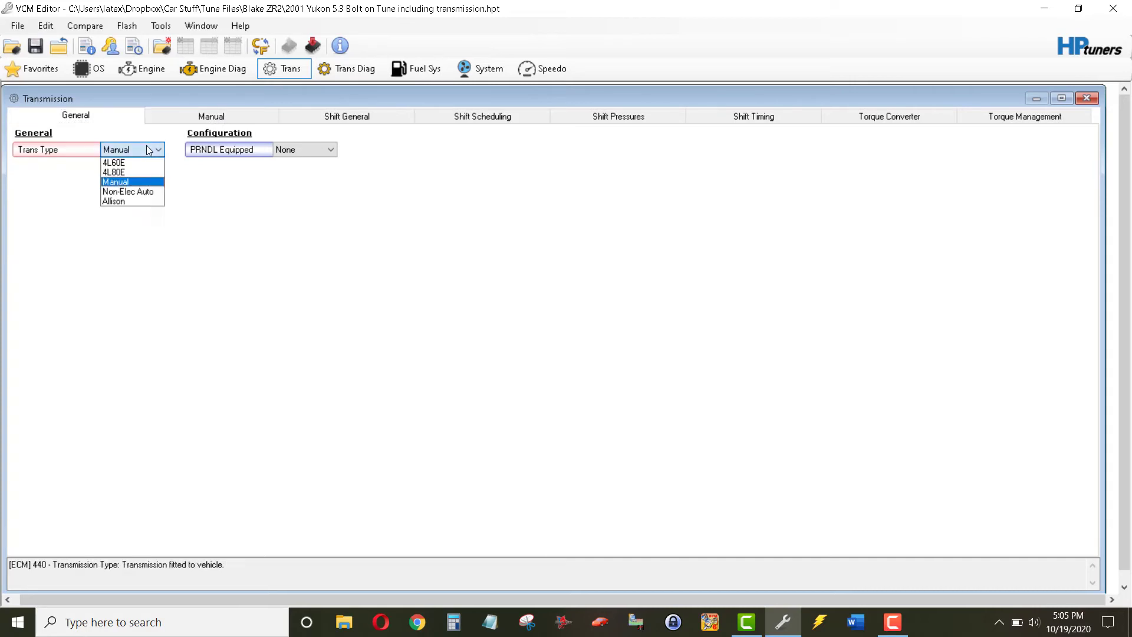
{"action": "left_click", "coordinate": [112, 162]}
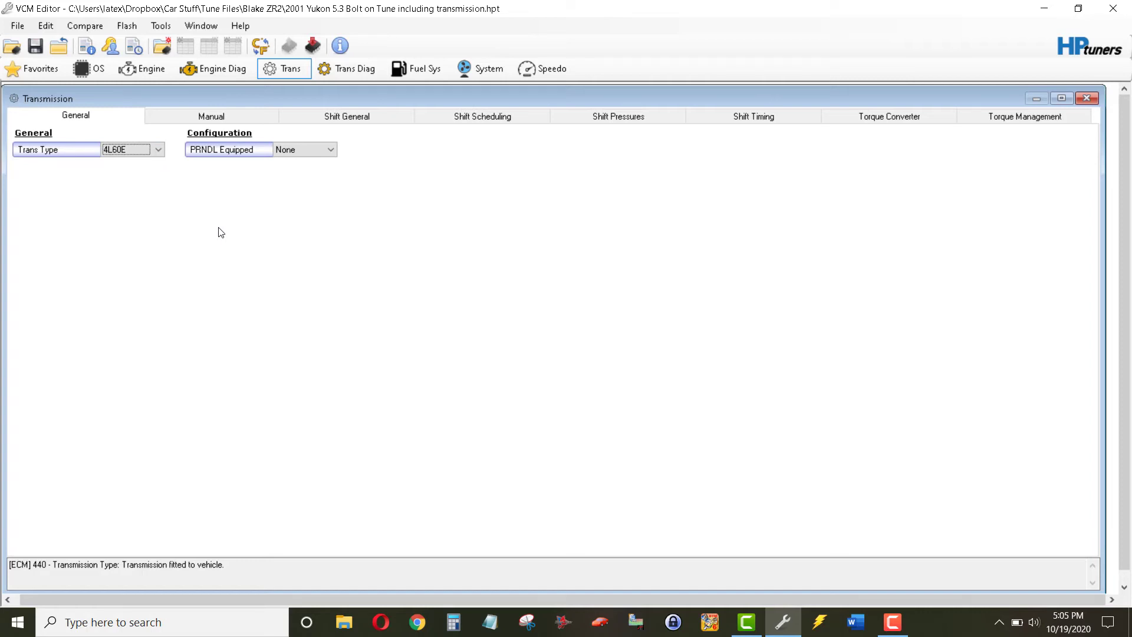
{"action": "left_click", "coordinate": [122, 149]}
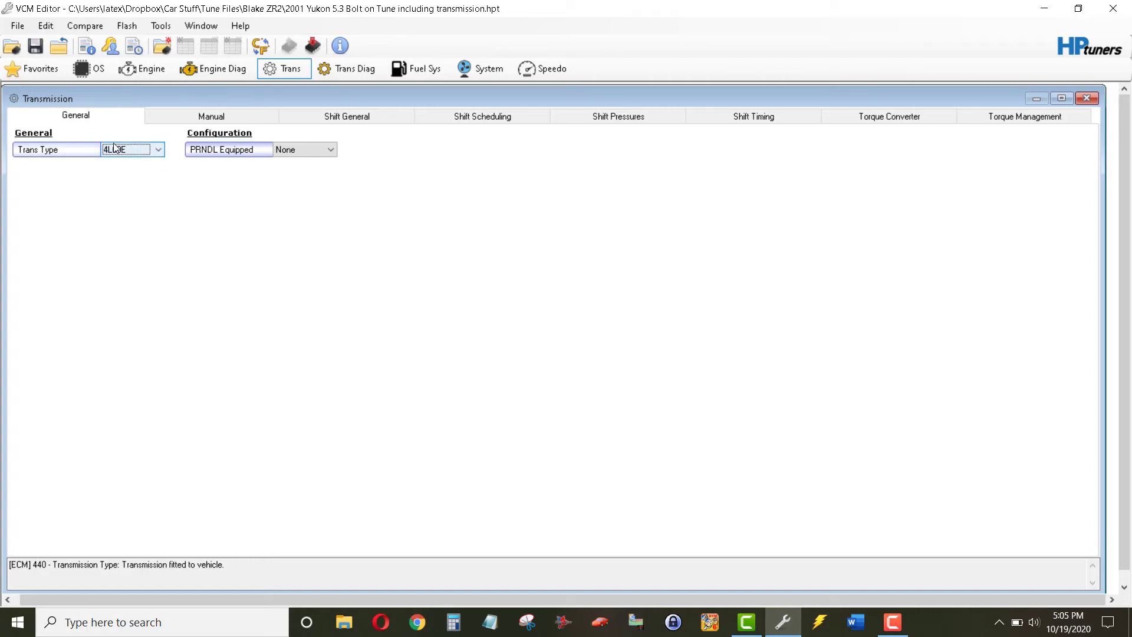
{"action": "left_click", "coordinate": [1024, 116]}
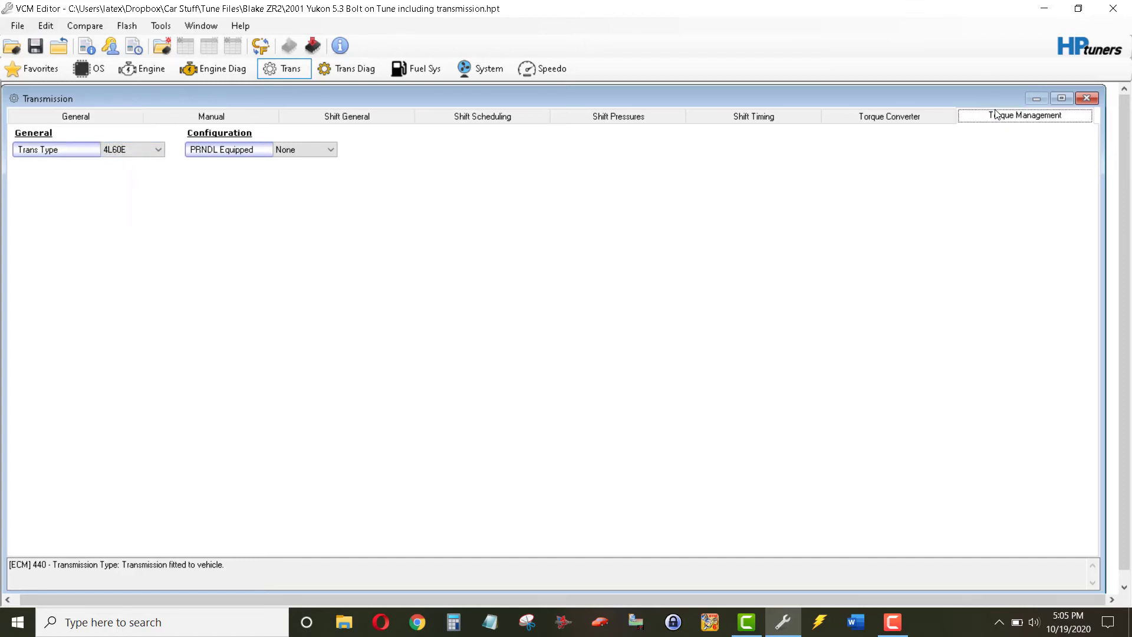
Step: Recheck Trans Type, then confirm abuse mode is still disabled on Torque Management
{"action": "left_click", "coordinate": [1025, 116]}
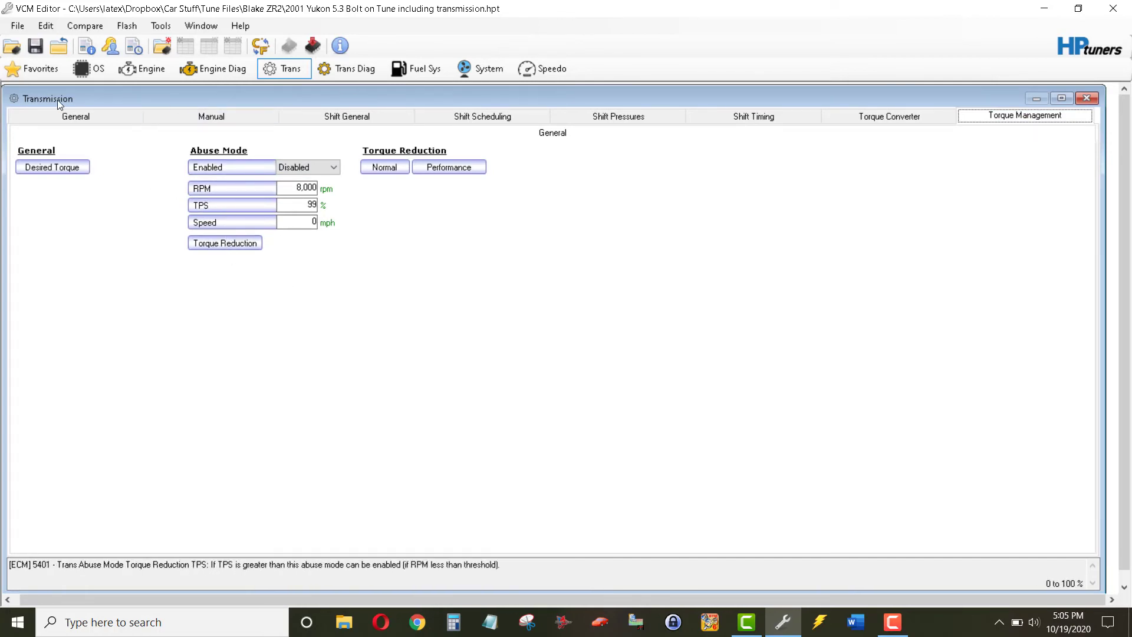
{"action": "left_click", "coordinate": [75, 116]}
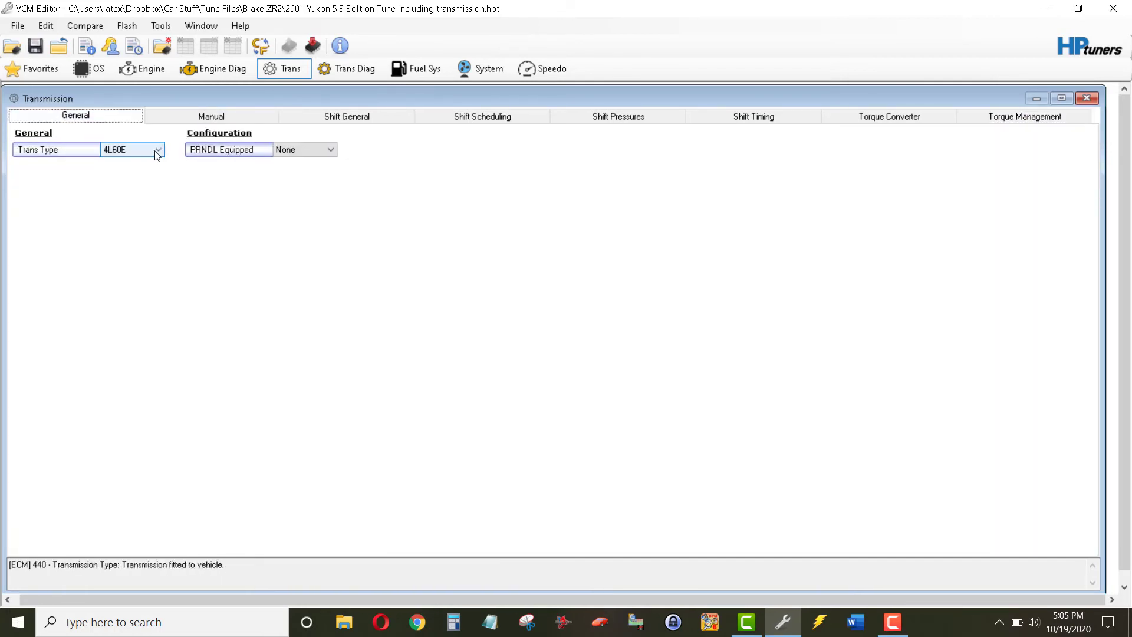
{"action": "left_click", "coordinate": [157, 149]}
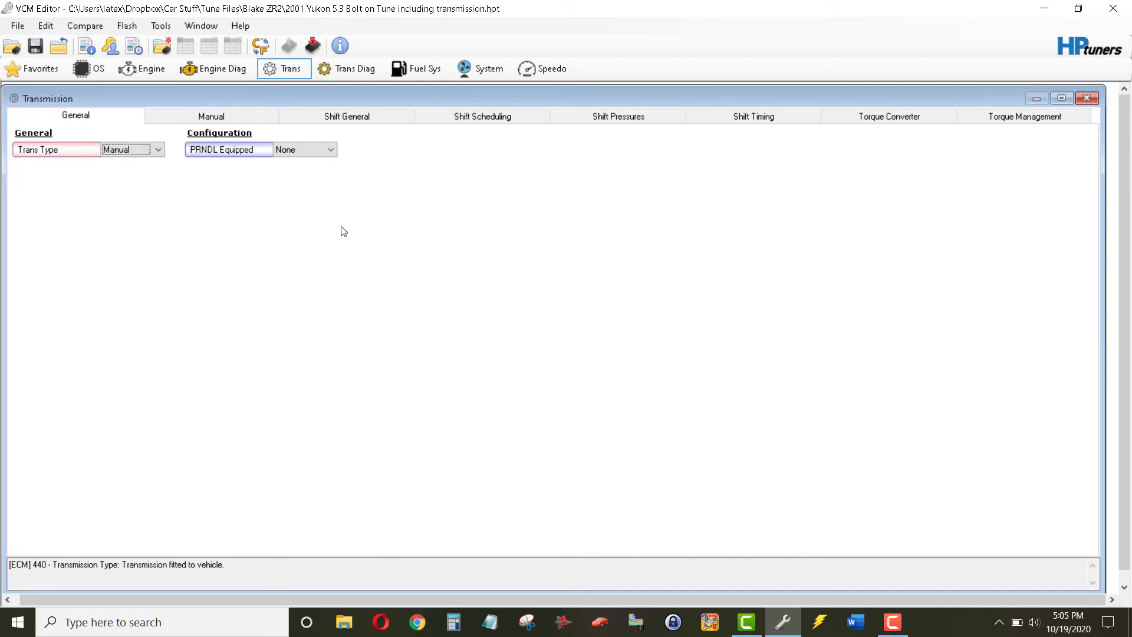
{"action": "mouse_move", "coordinate": [399, 257]}
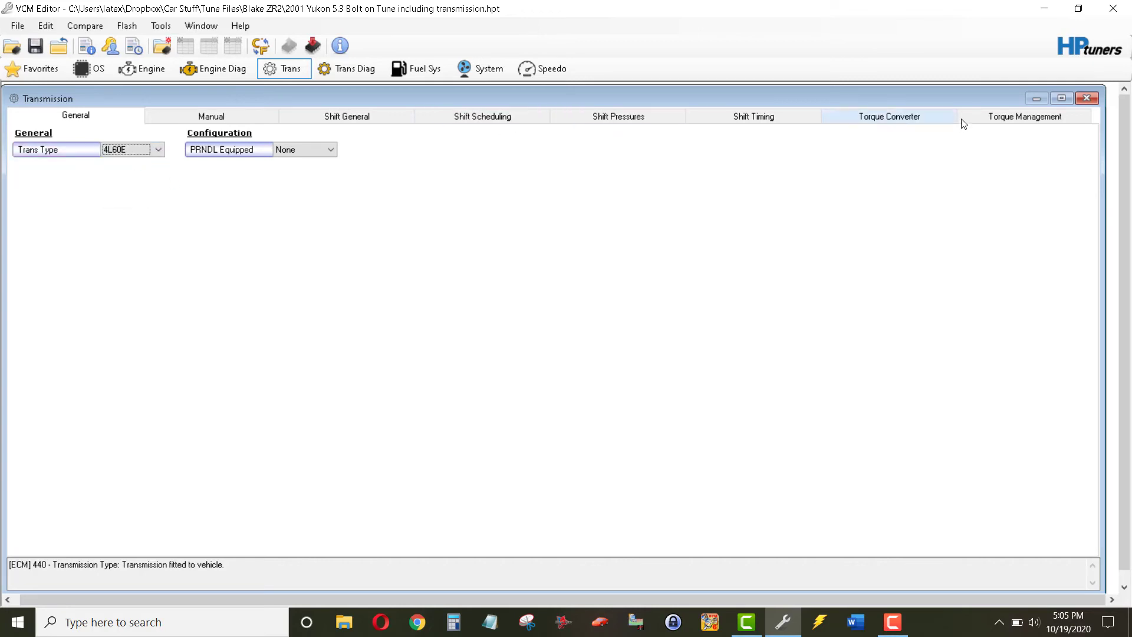
{"action": "left_click", "coordinate": [1024, 115]}
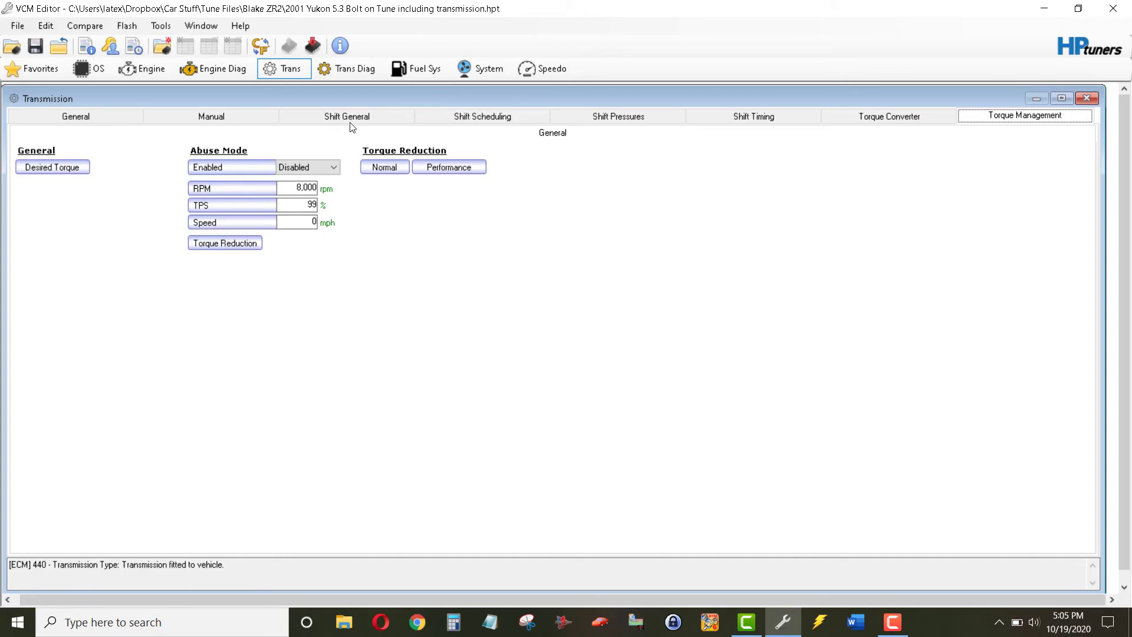
Step: Open Trans Diag to view the three disabled max line pressure codes
{"action": "left_click", "coordinate": [346, 69]}
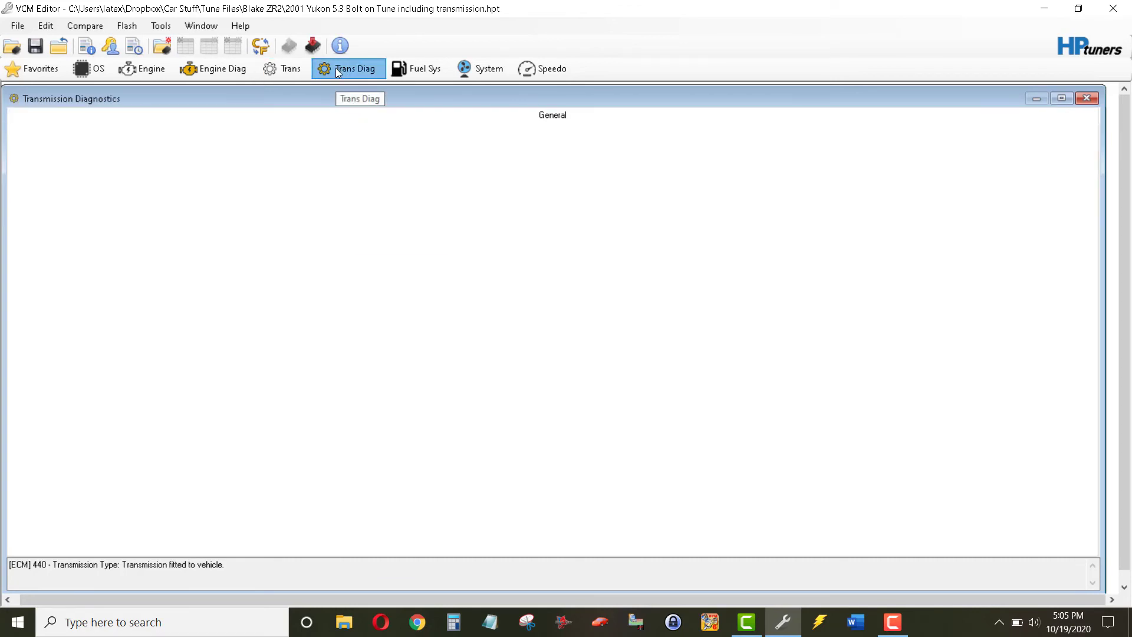
{"action": "left_click", "coordinate": [349, 68]}
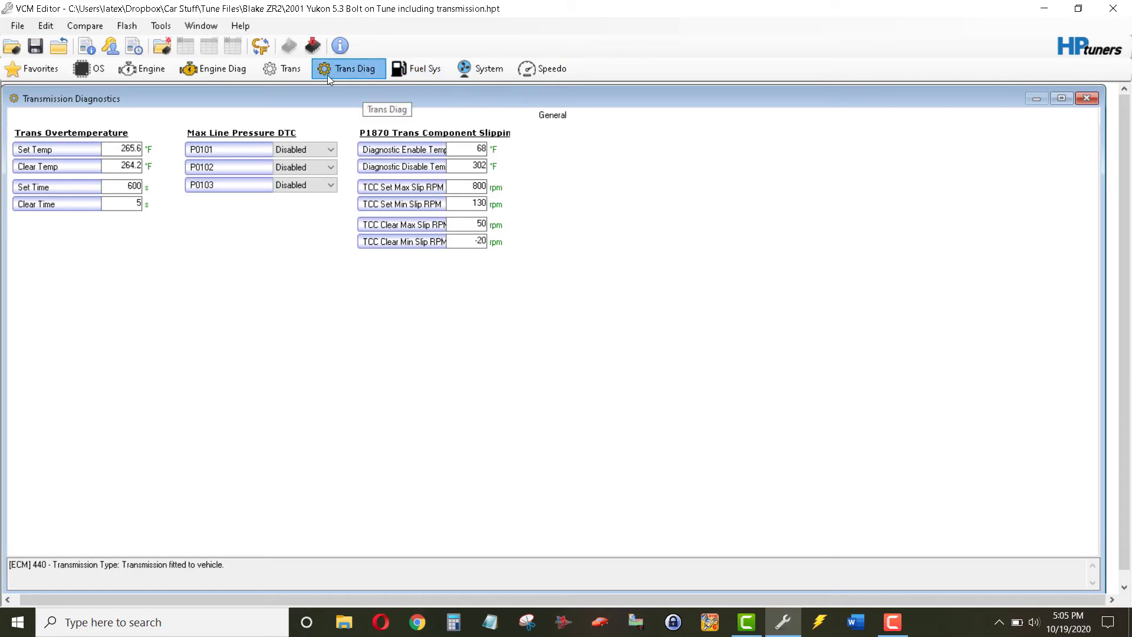
{"action": "mouse_move", "coordinate": [145, 68]}
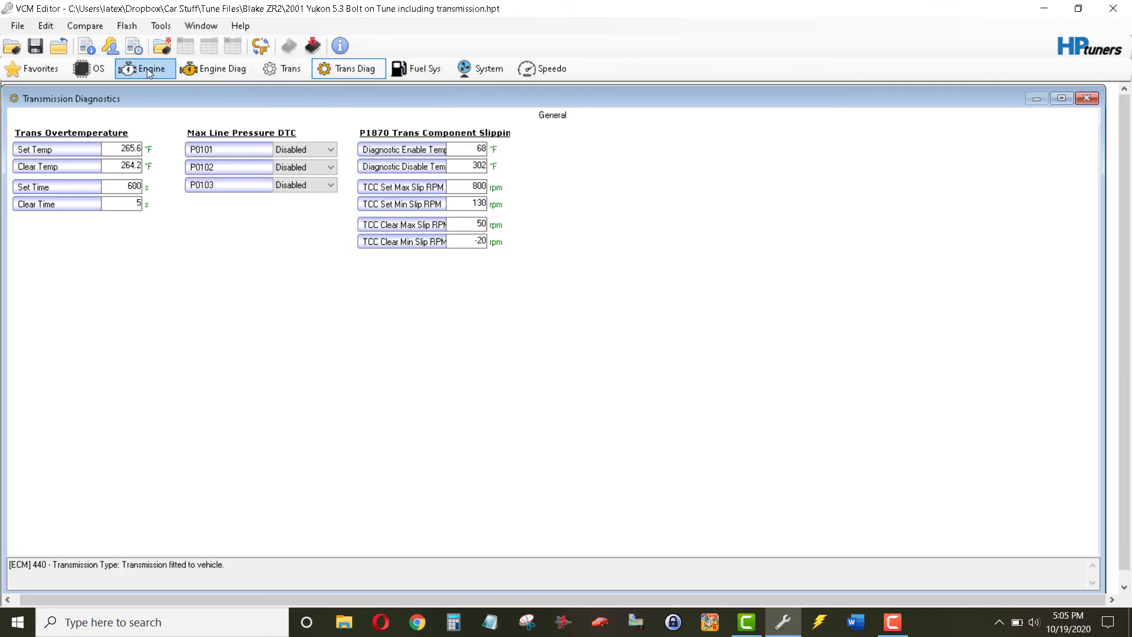
Step: Open the Engine Diag DTC list and scroll down to the P07xx transmission codes
{"action": "left_click", "coordinate": [220, 68]}
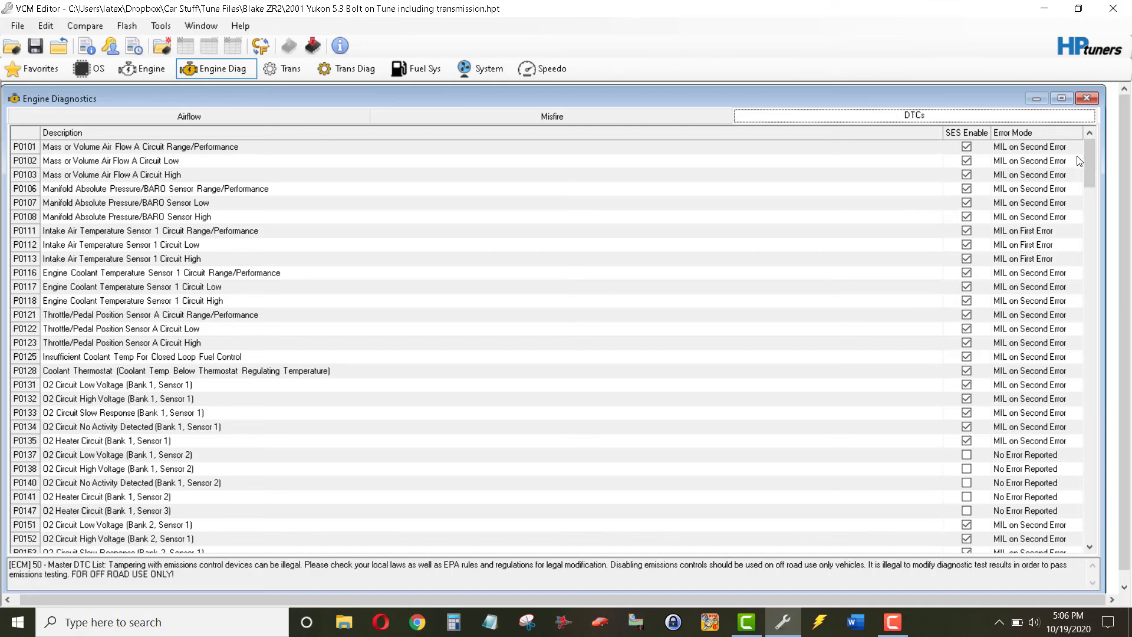
{"action": "scroll", "scroll_direction": "down", "scroll_amount": 3}
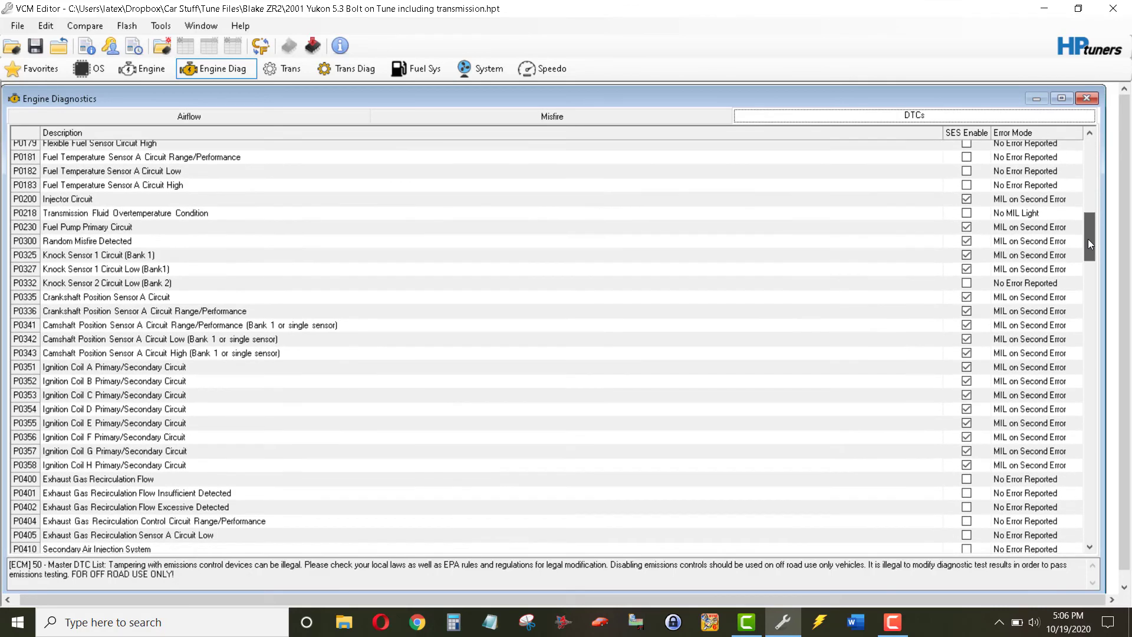
{"action": "scroll", "scroll_direction": "down", "scroll_amount": 3}
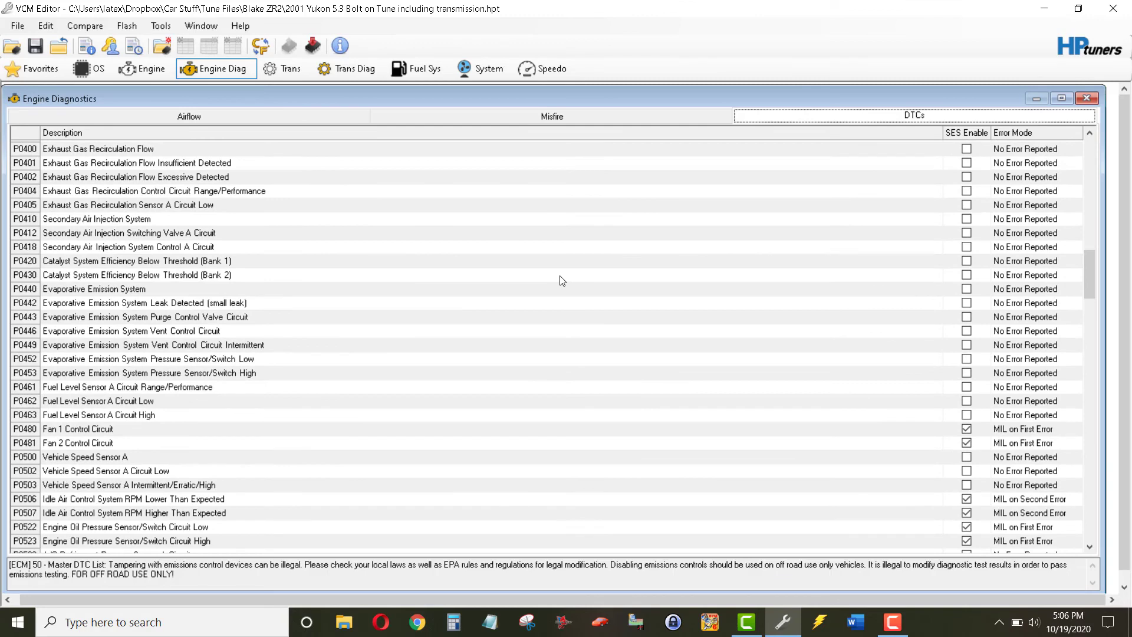
{"action": "scroll", "scroll_direction": "down", "scroll_amount": 3}
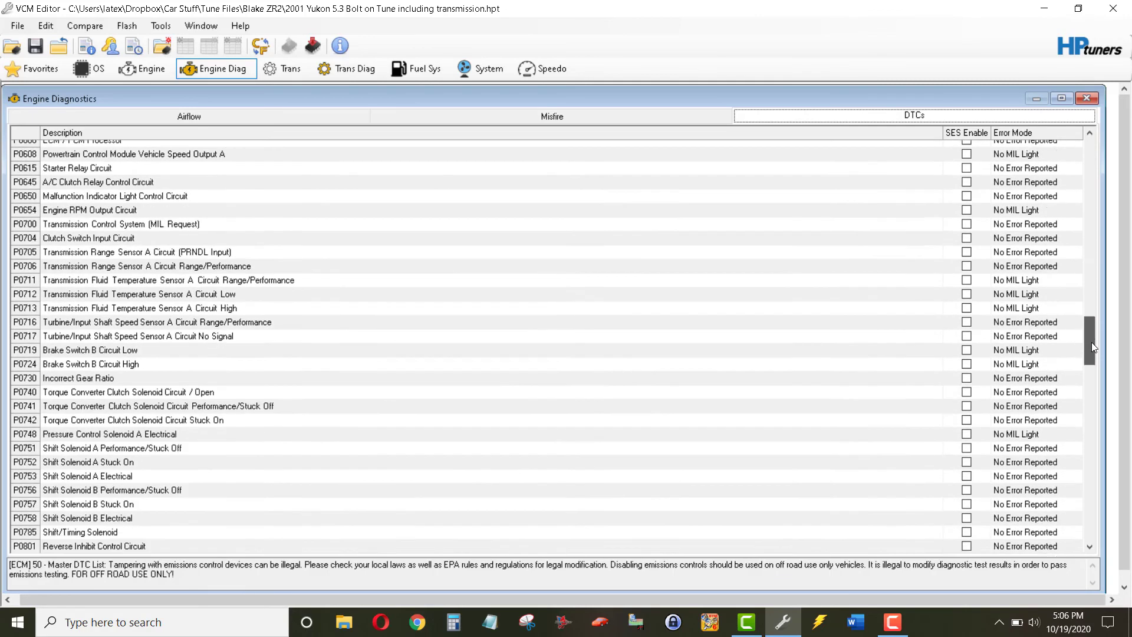
{"action": "scroll", "scroll_direction": "down", "scroll_amount": 3}
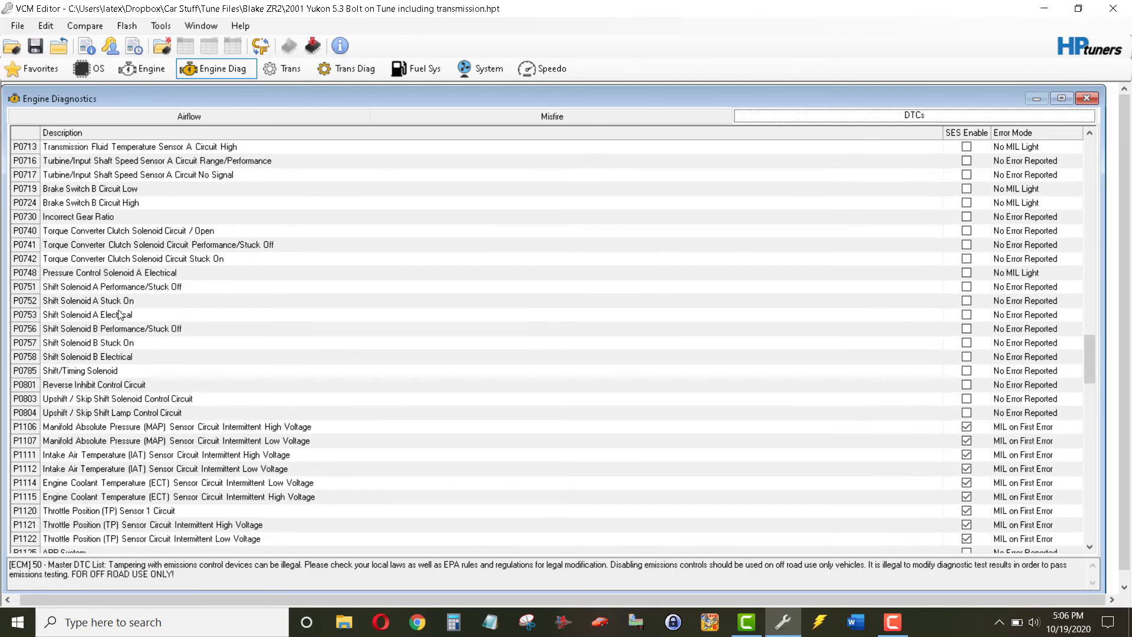
{"action": "left_click", "coordinate": [87, 315]}
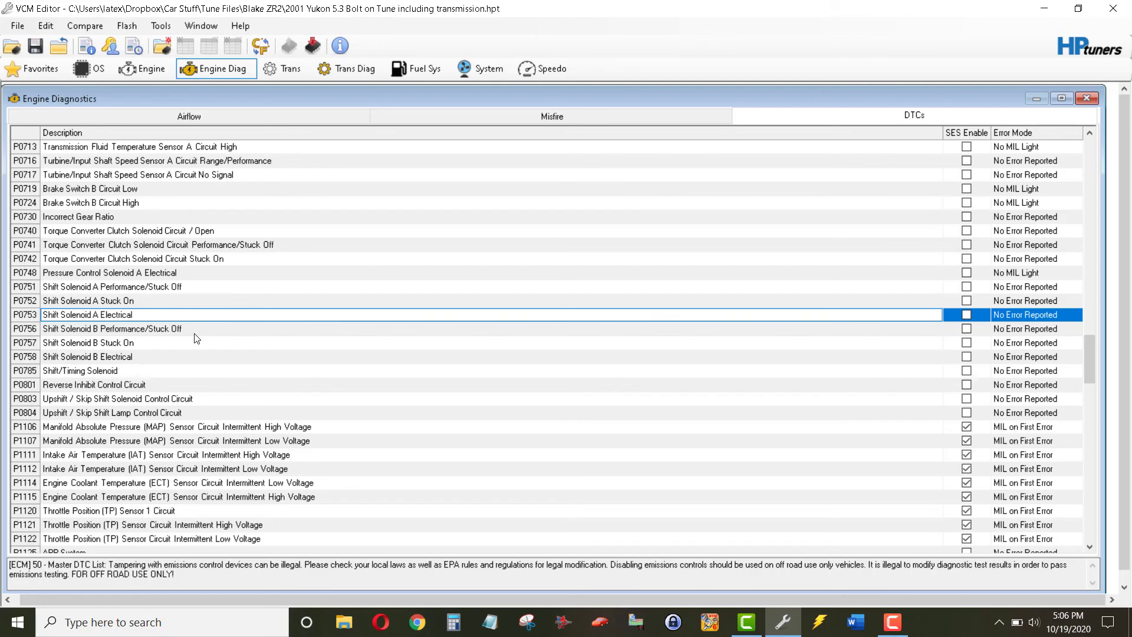
{"action": "mouse_move", "coordinate": [130, 329]}
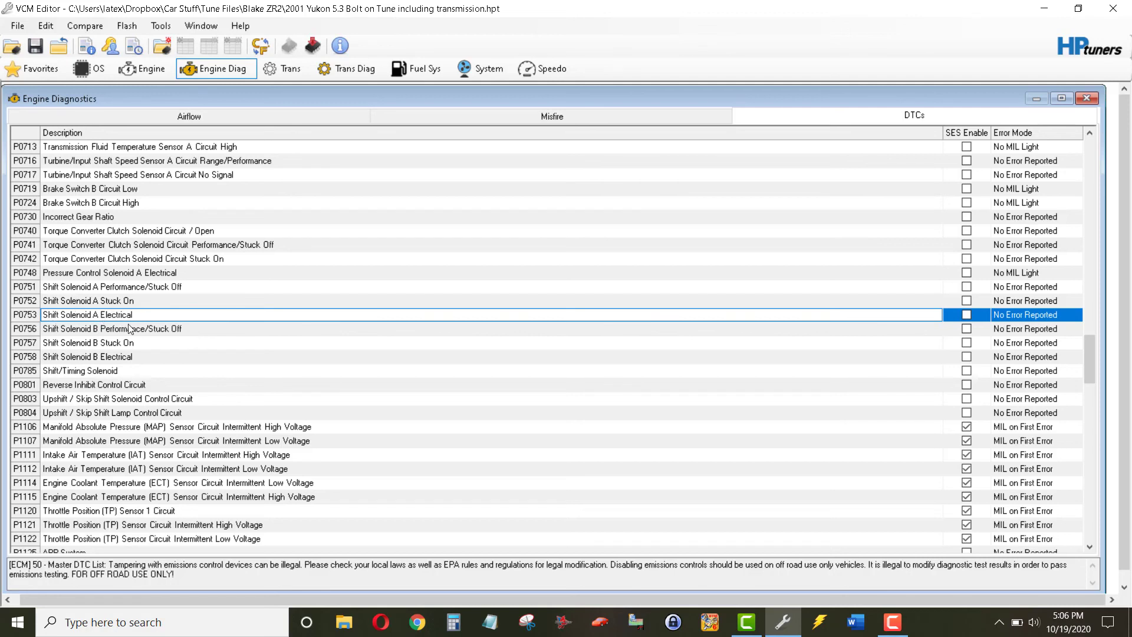
{"action": "mouse_move", "coordinate": [160, 322]}
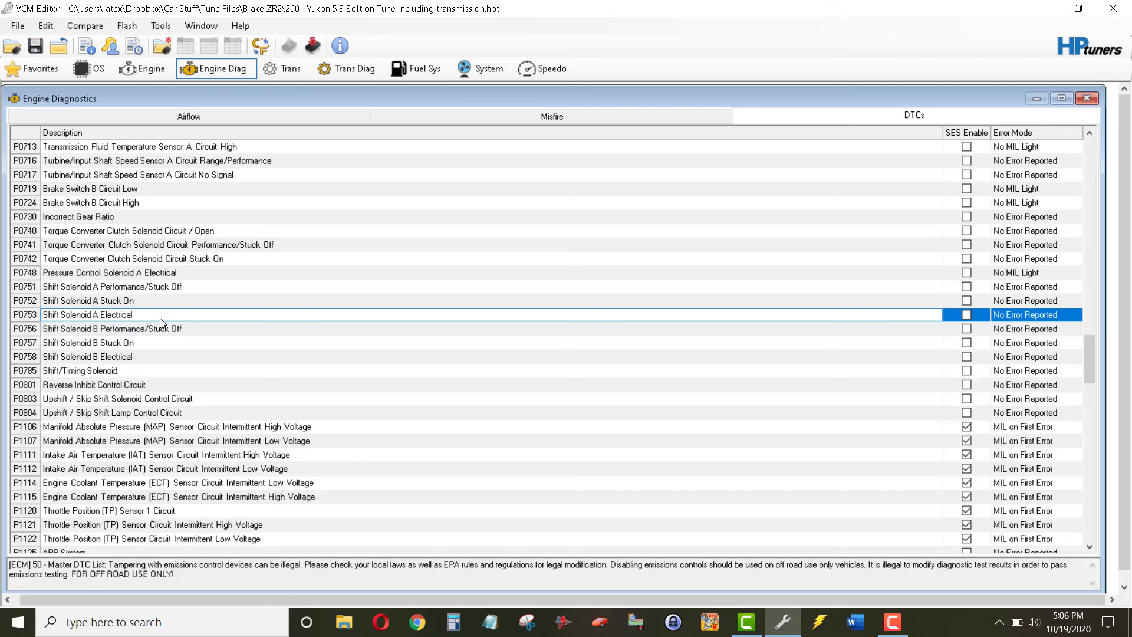
{"action": "mouse_move", "coordinate": [962, 257]}
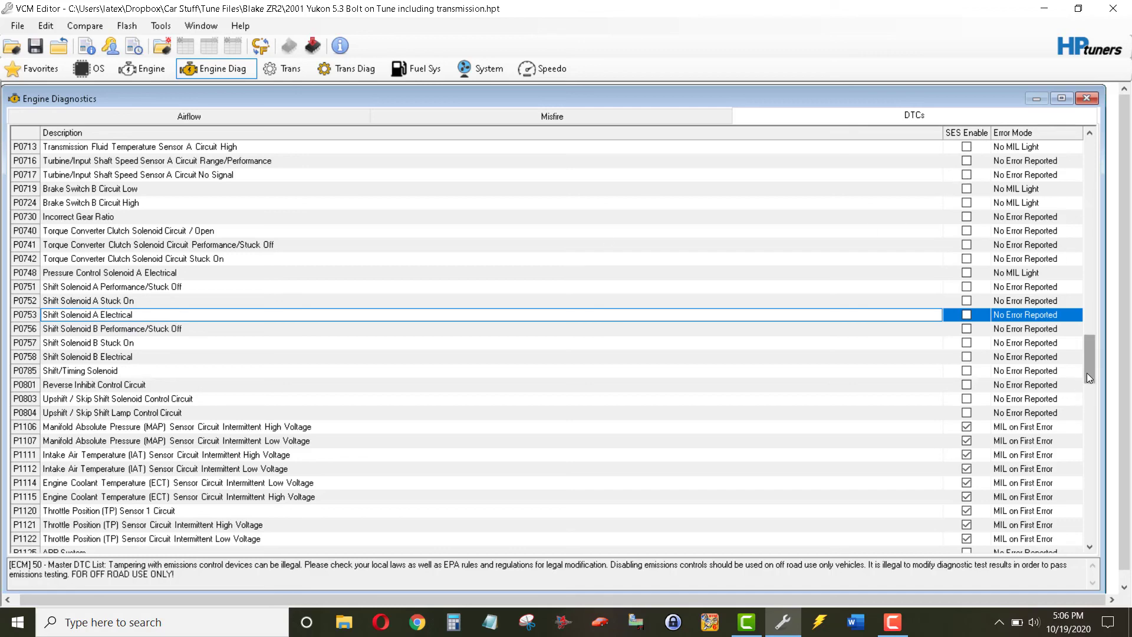
{"action": "scroll", "scroll_direction": "up", "scroll_amount": 3}
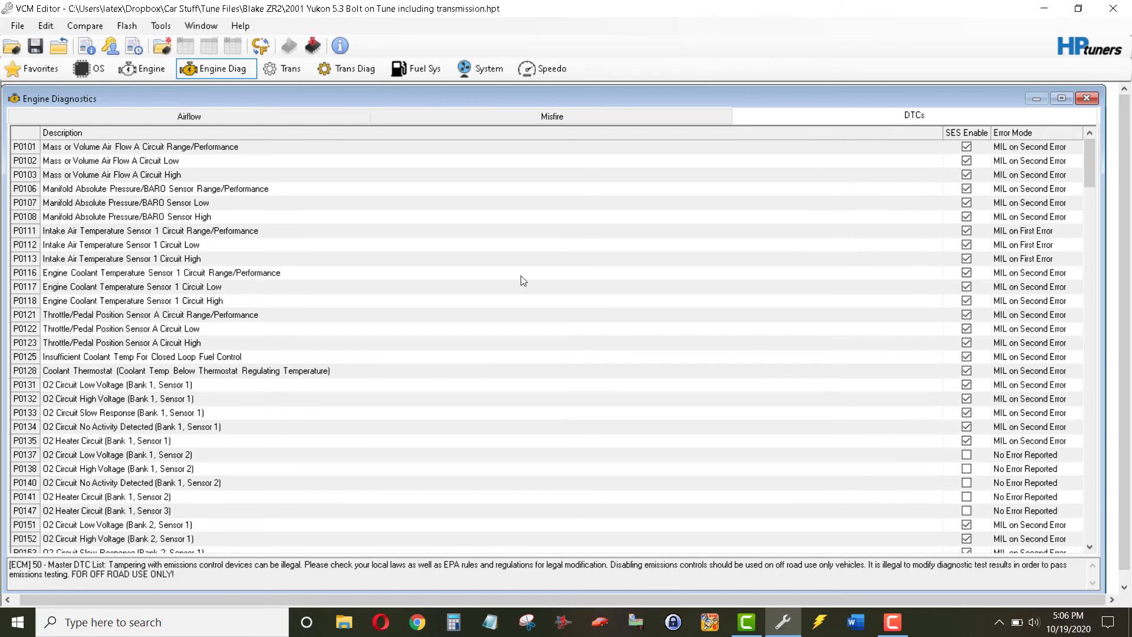